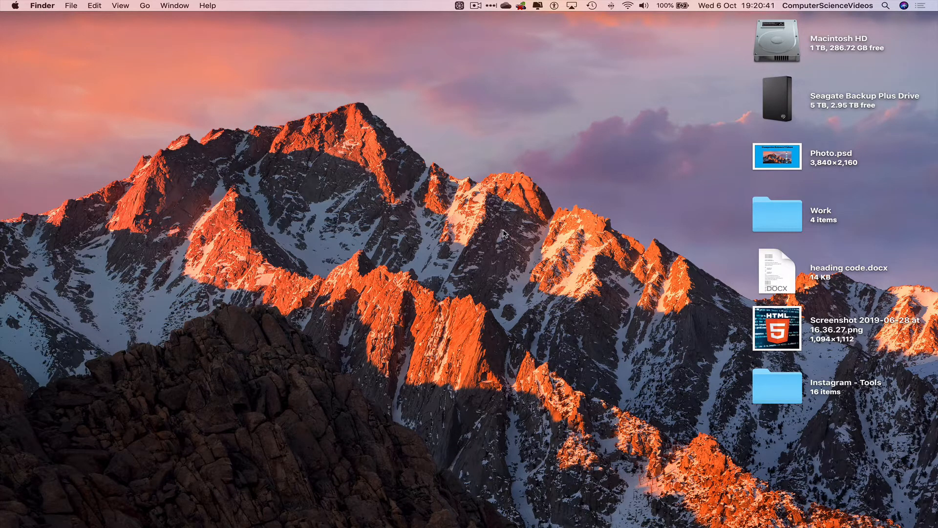
mouse_move(701, 116)
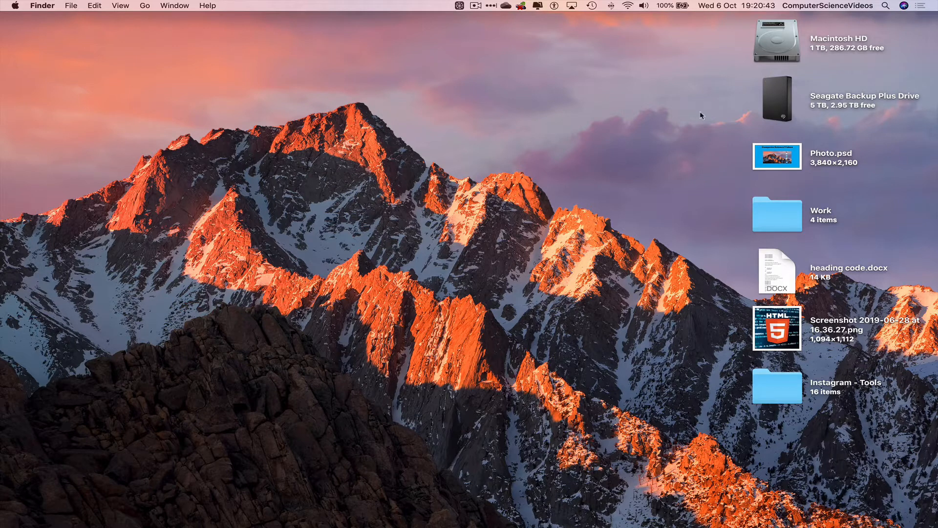
mouse_move(799, 109)
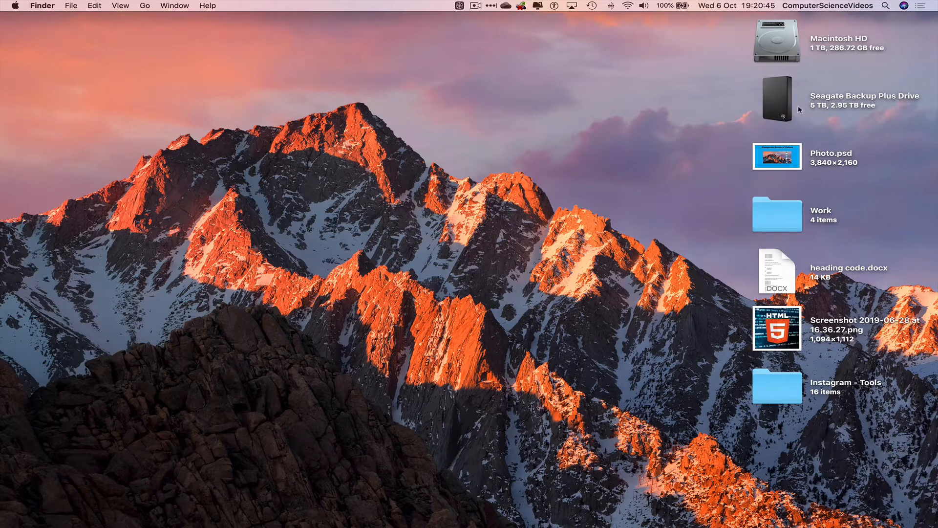
mouse_move(828, 60)
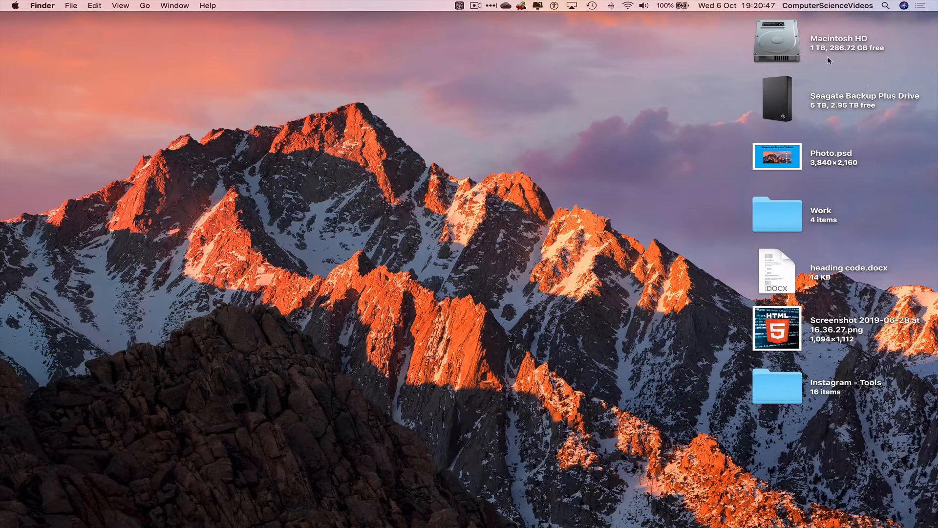
mouse_move(268, 509)
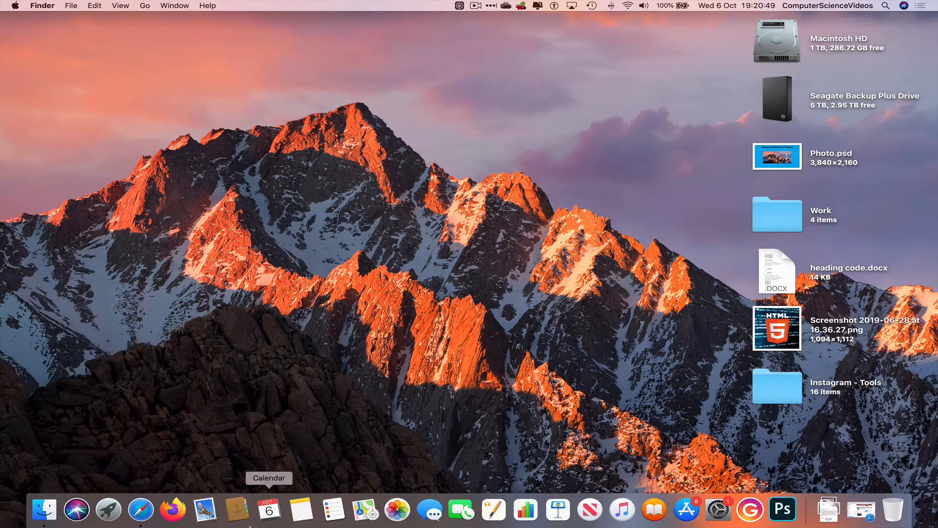
Go to the Computer Science Videos page's Videos section and open Creator Studio in a new tab
click(147, 509)
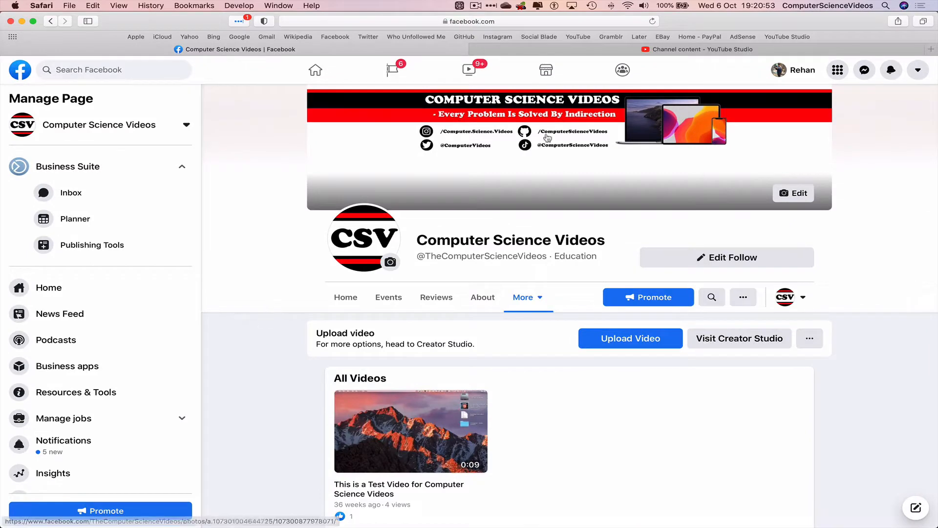
mouse_move(439, 69)
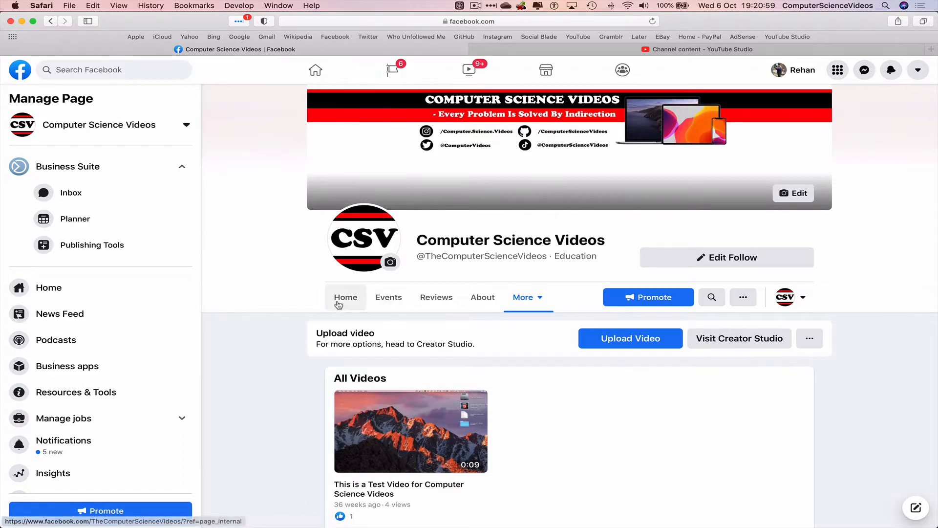
click(523, 296)
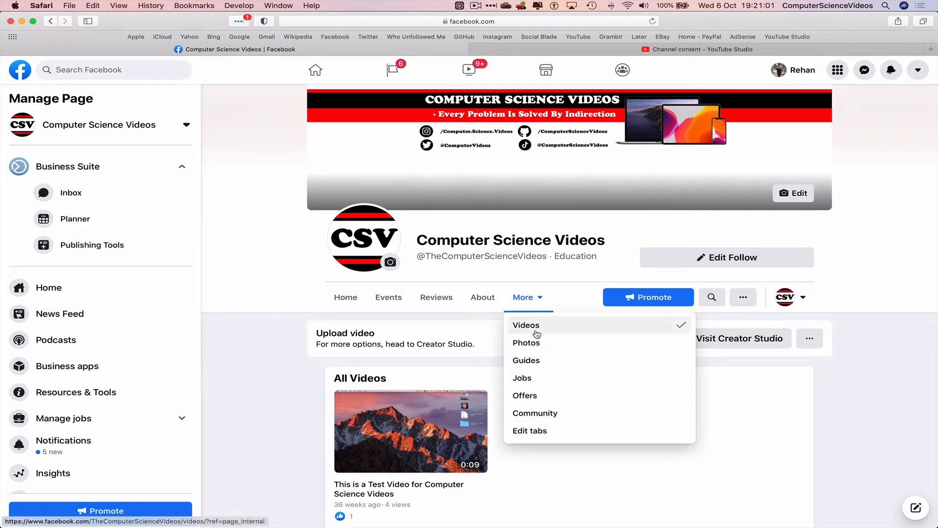
click(526, 325)
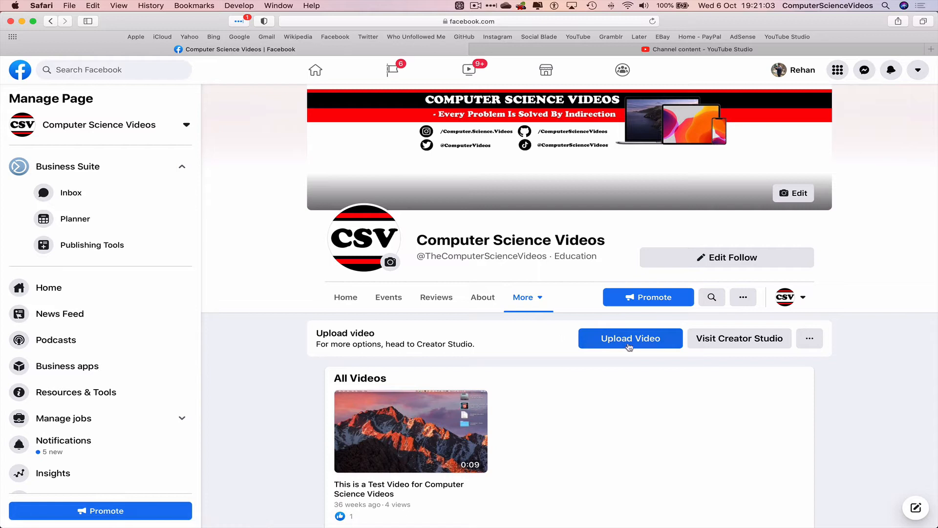
mouse_move(581, 320)
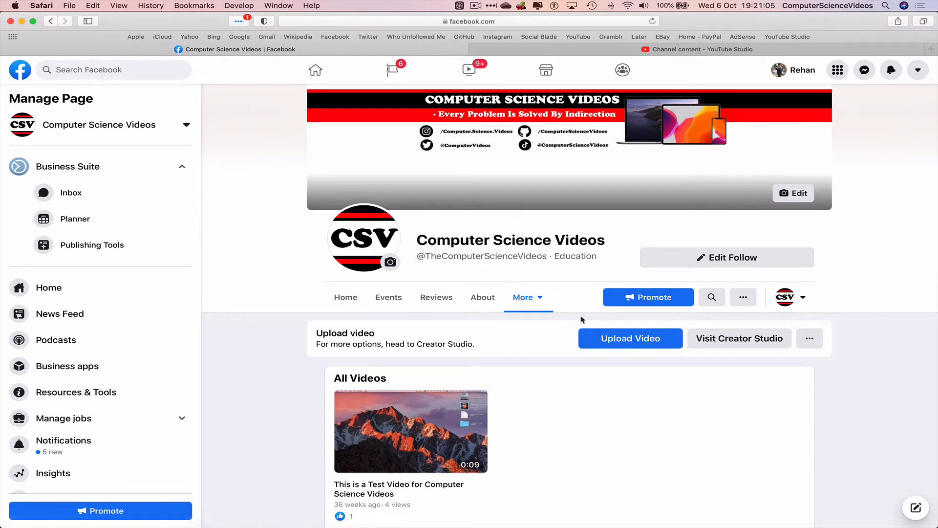
mouse_move(749, 349)
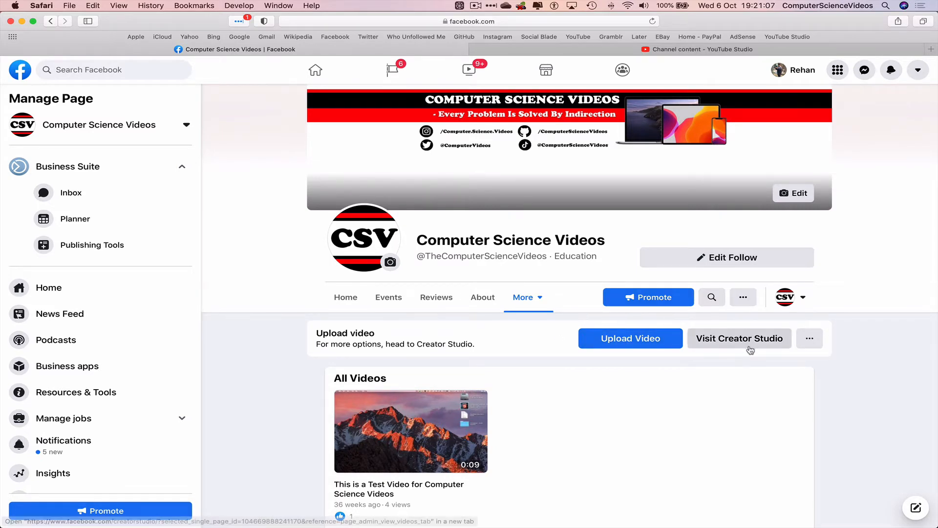
click(740, 338)
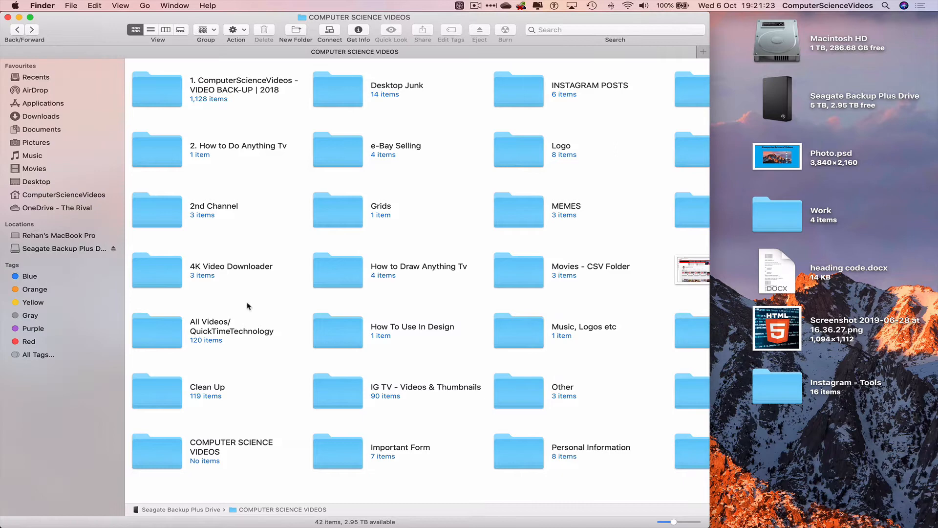
mouse_move(259, 114)
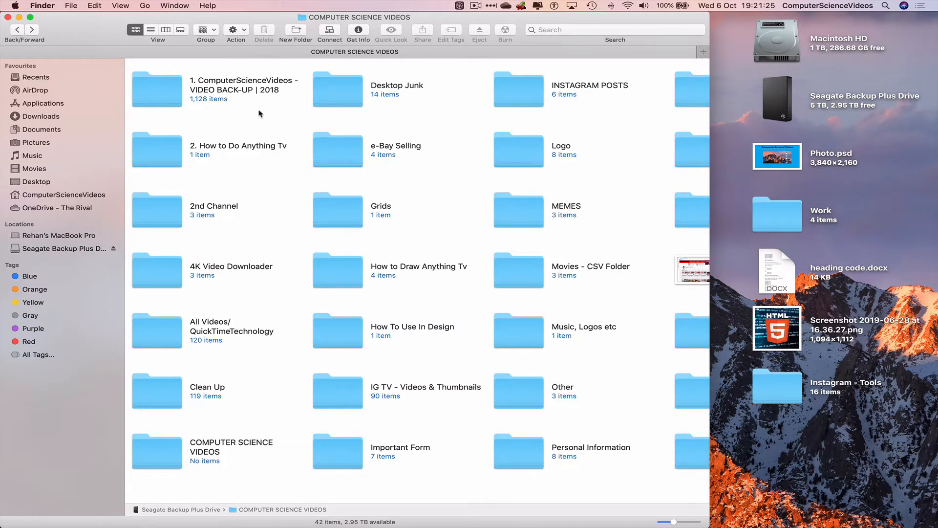
mouse_move(176, 94)
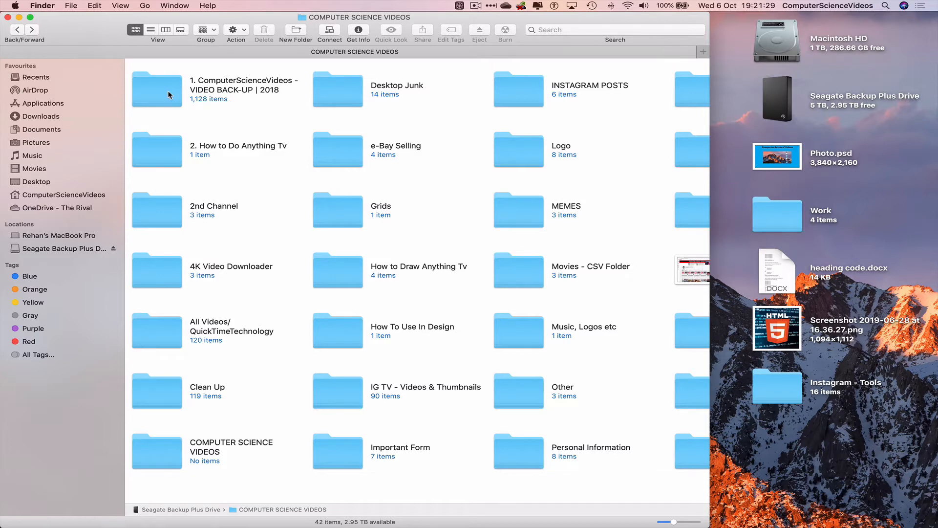
Open the 2018 VIDEO BACK-UP folder and select the How to Use a Mac video file
double_click(156, 90)
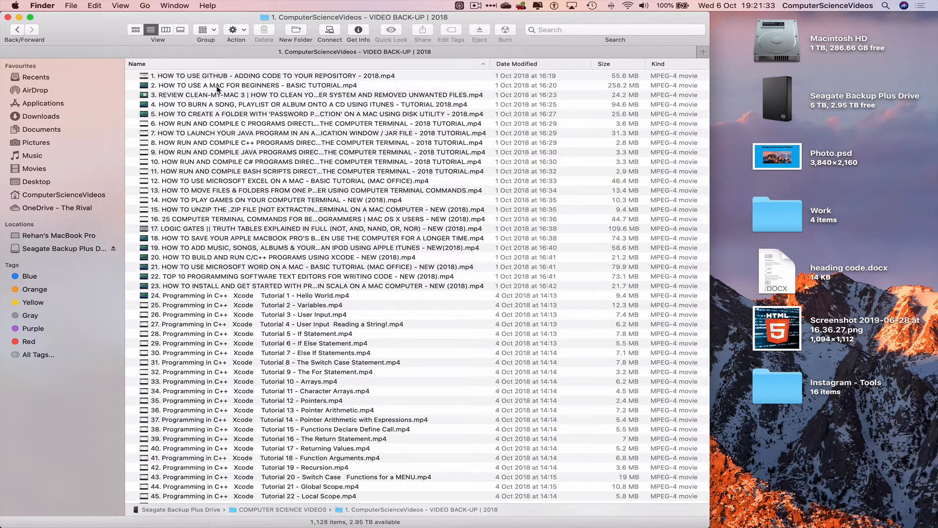
click(269, 85)
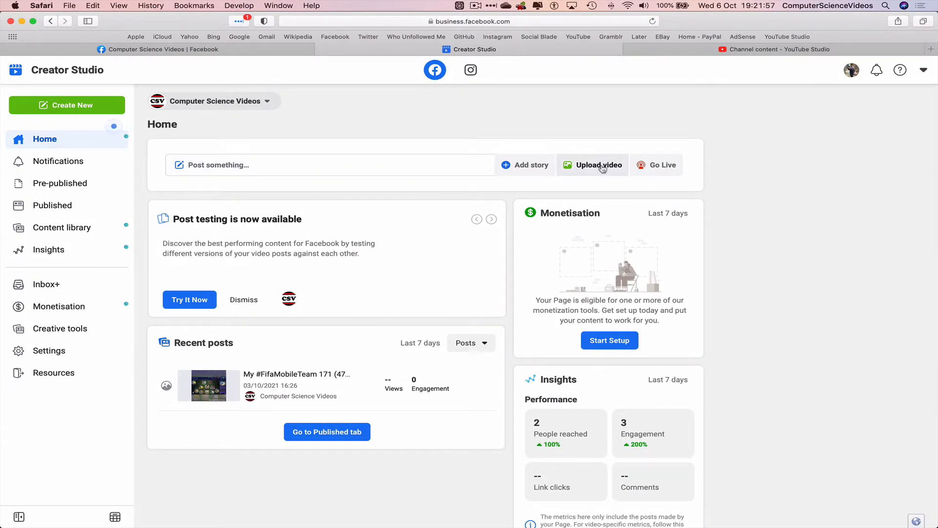
Choose Upload video > Single video to start uploading the file into a new post
click(599, 165)
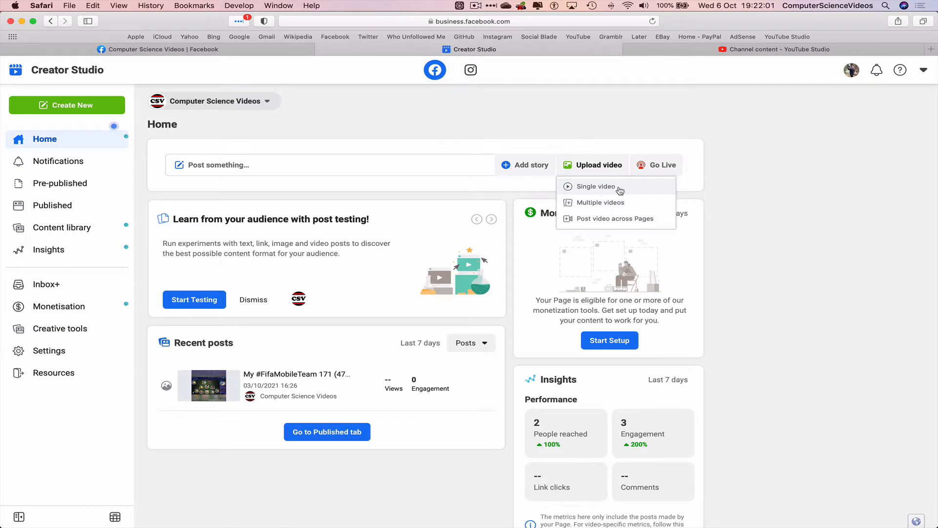
click(623, 191)
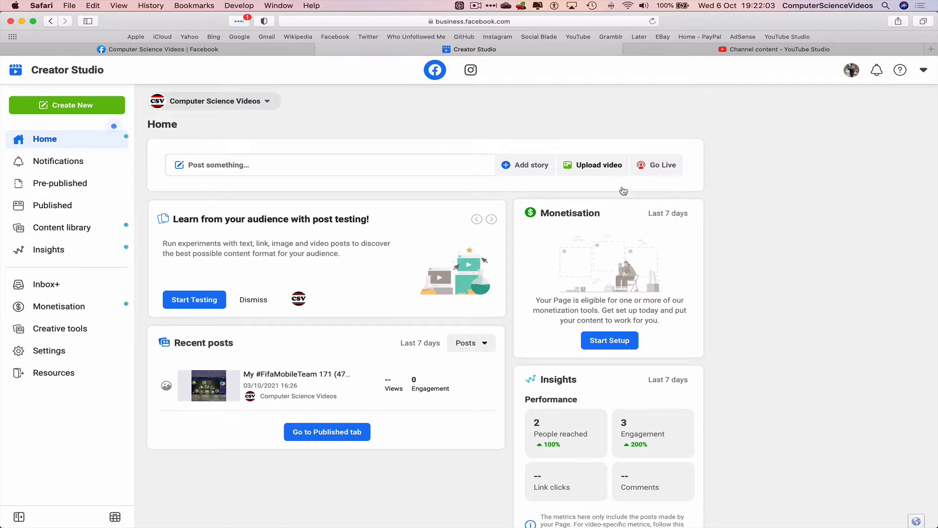
click(598, 165)
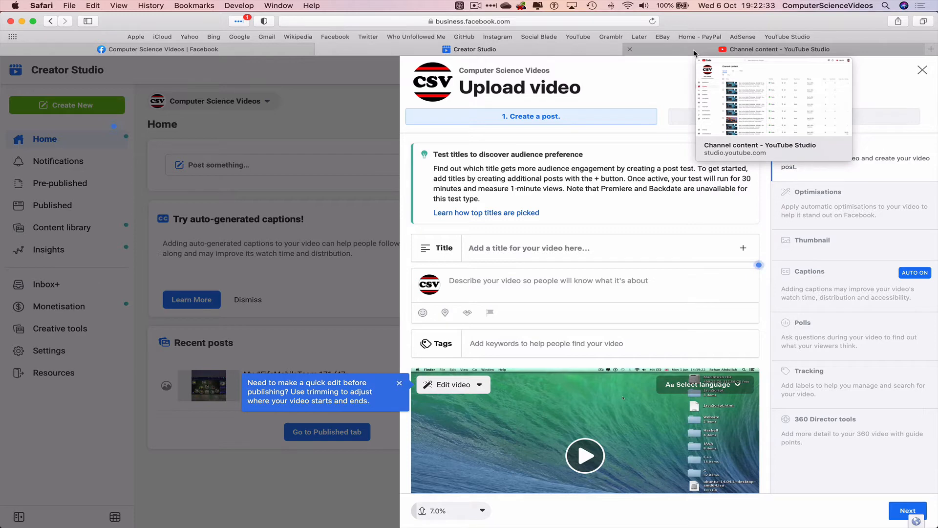
Save the How to Use a Mac For Beginners YouTube thumbnail to the Desktop as image 1.jpg
click(778, 49)
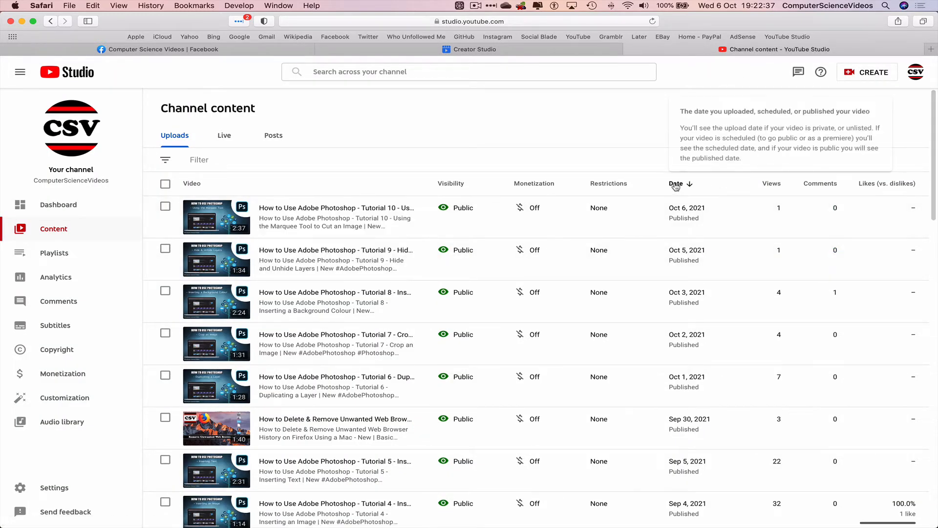
click(675, 183)
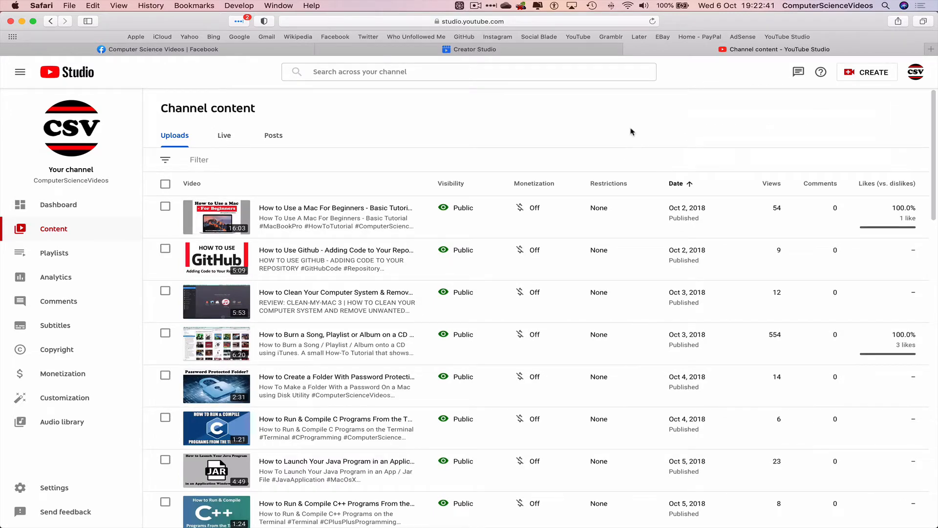
mouse_move(268, 216)
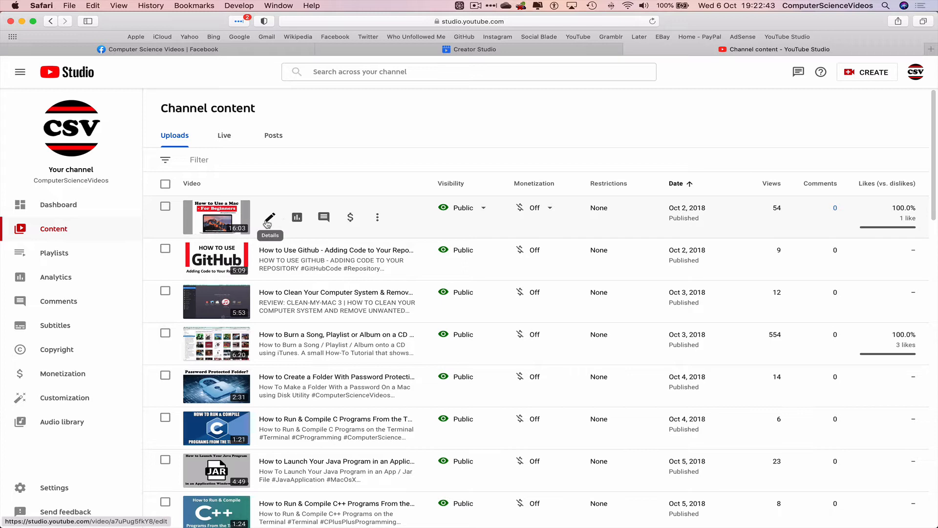
click(269, 216)
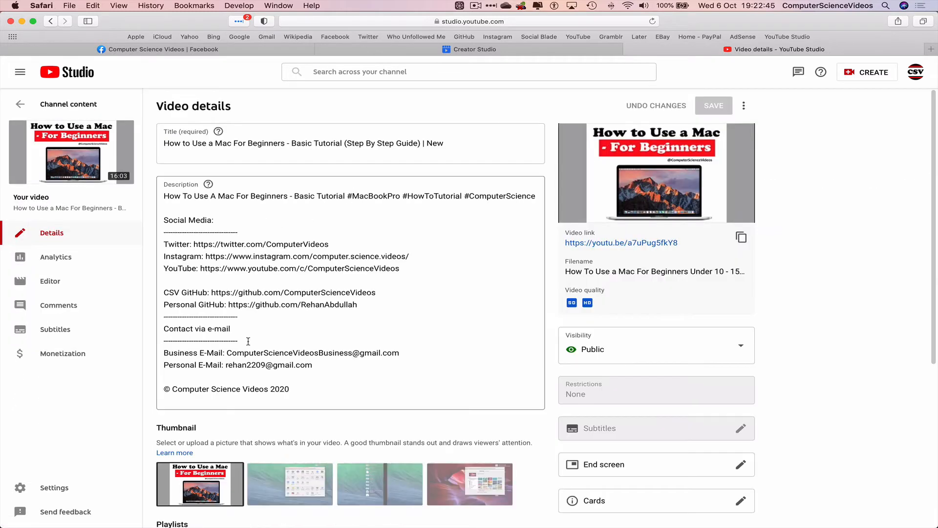
scroll(down, 3)
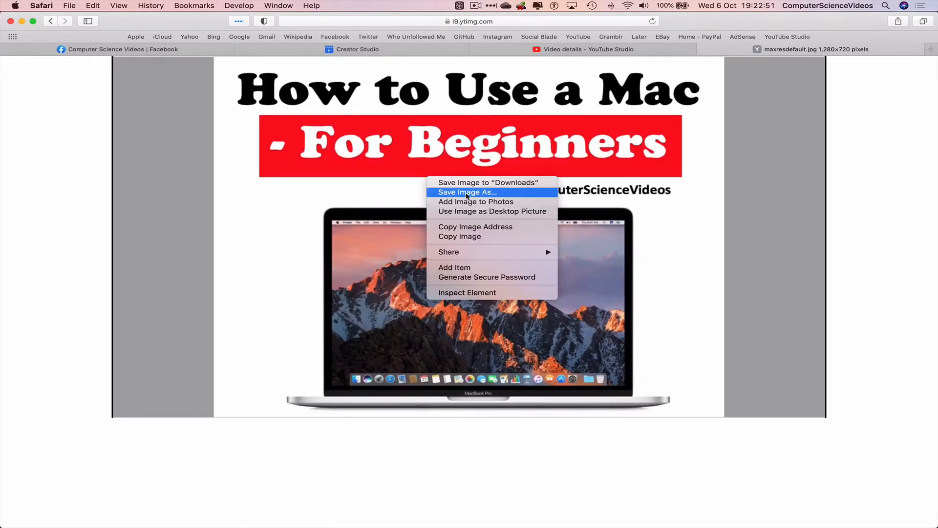
click(467, 192)
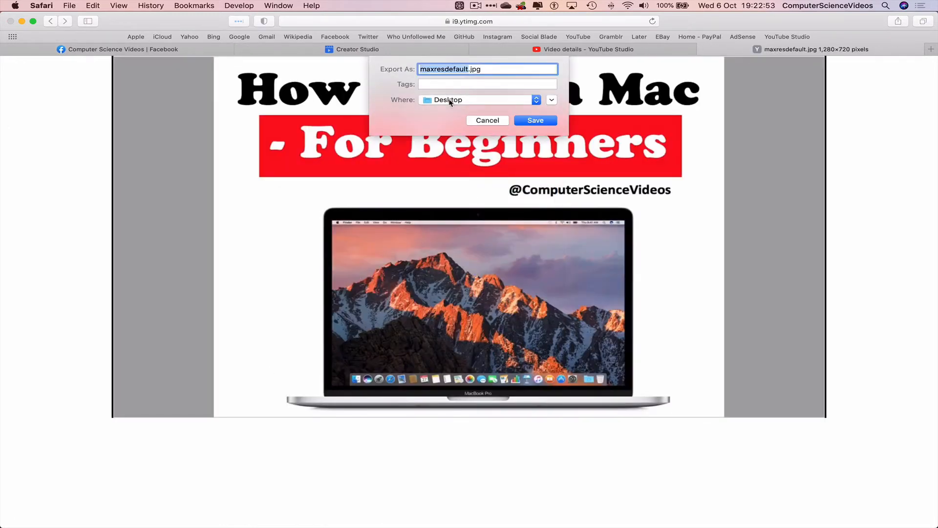
text(im.jpg)
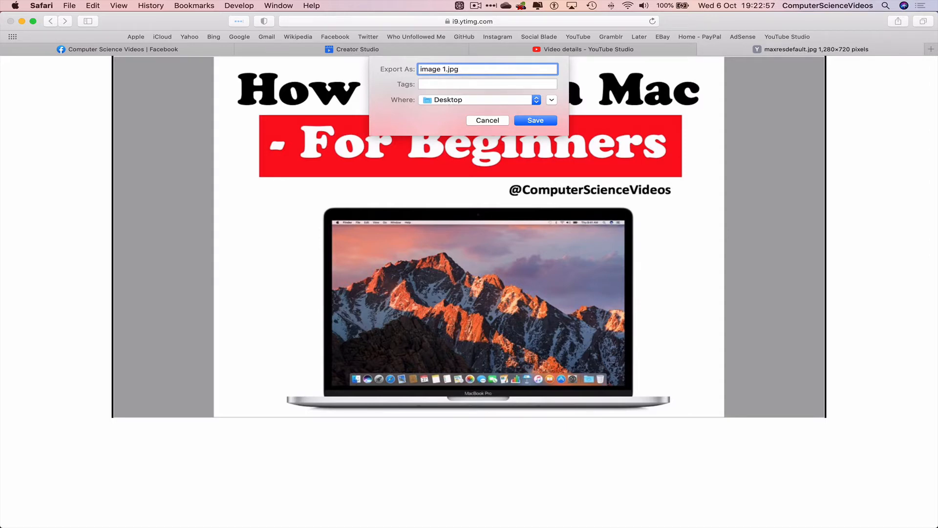
click(534, 120)
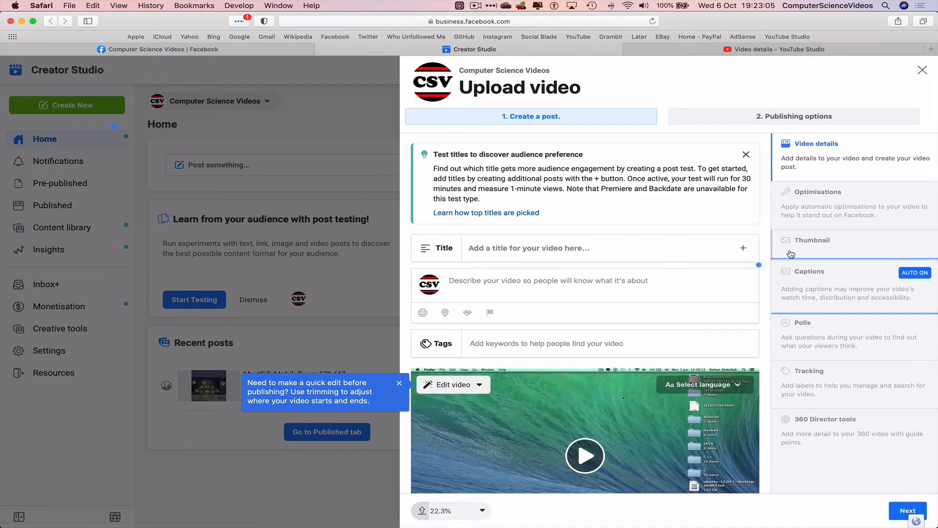
Copy the YouTube video's title and description into the post's Title and Description fields
click(778, 49)
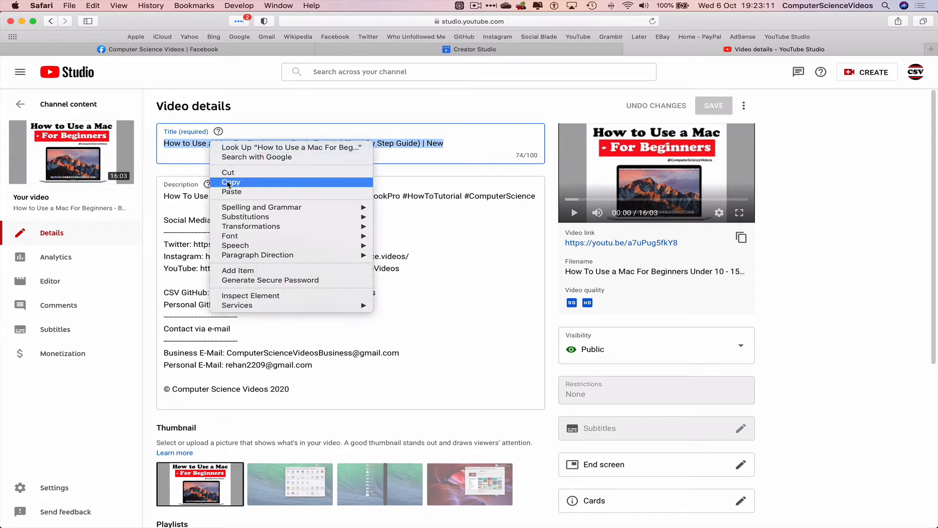
click(231, 182)
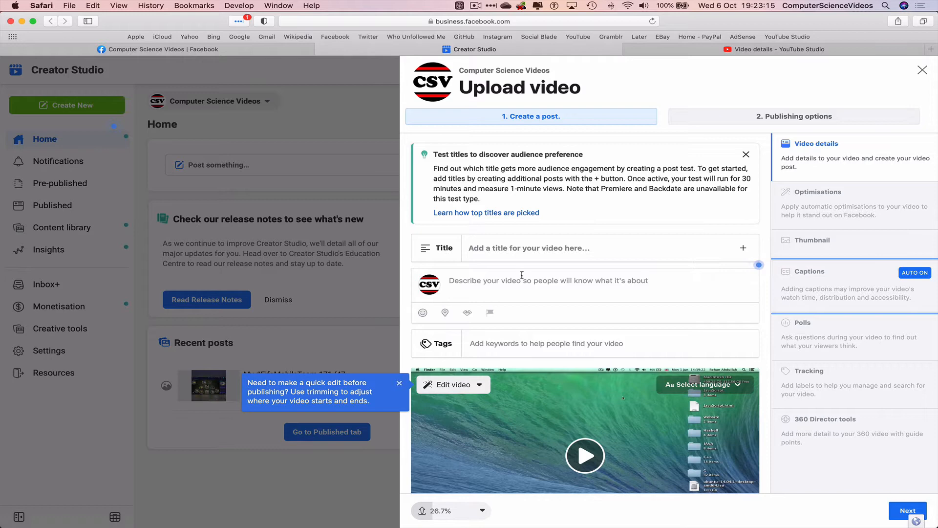
click(529, 247)
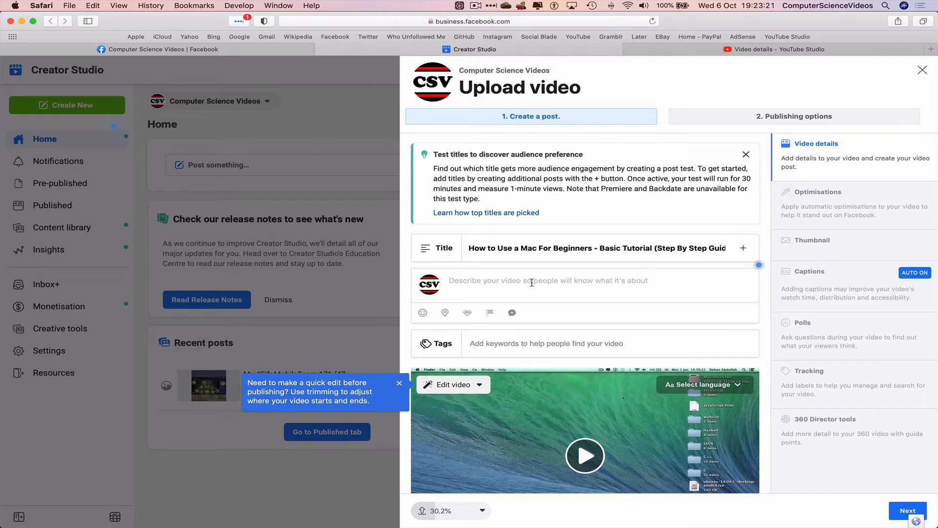
click(778, 49)
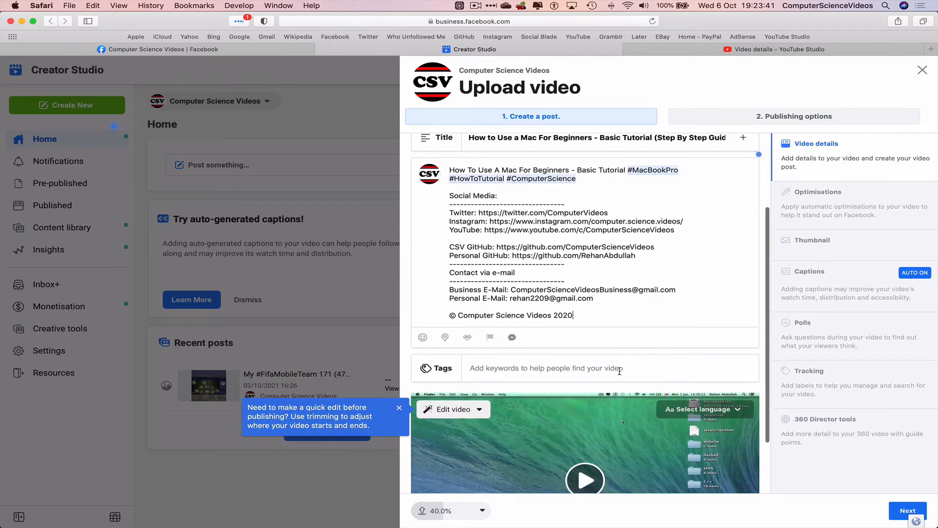
Copy all the YouTube video's tags and paste them into the post's Tags field
click(778, 49)
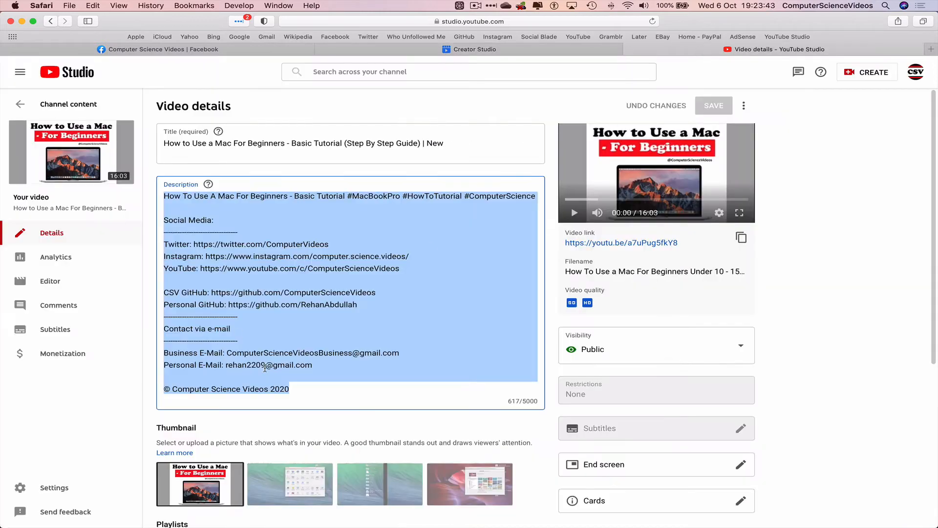
scroll(down, 3)
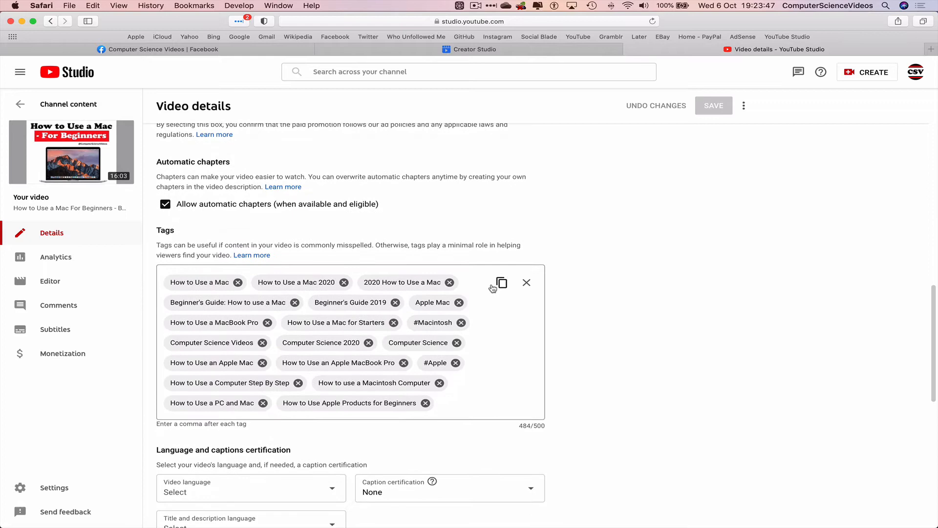
click(474, 49)
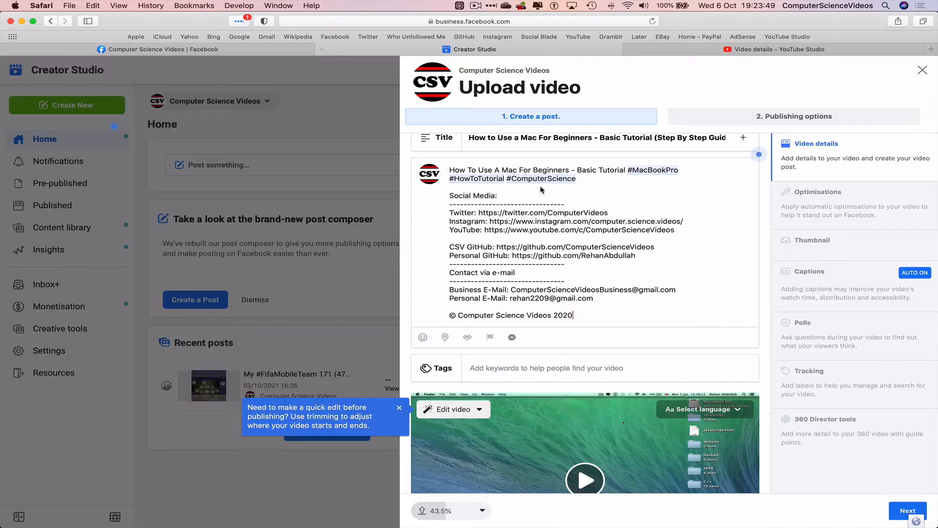
right_click(546, 367)
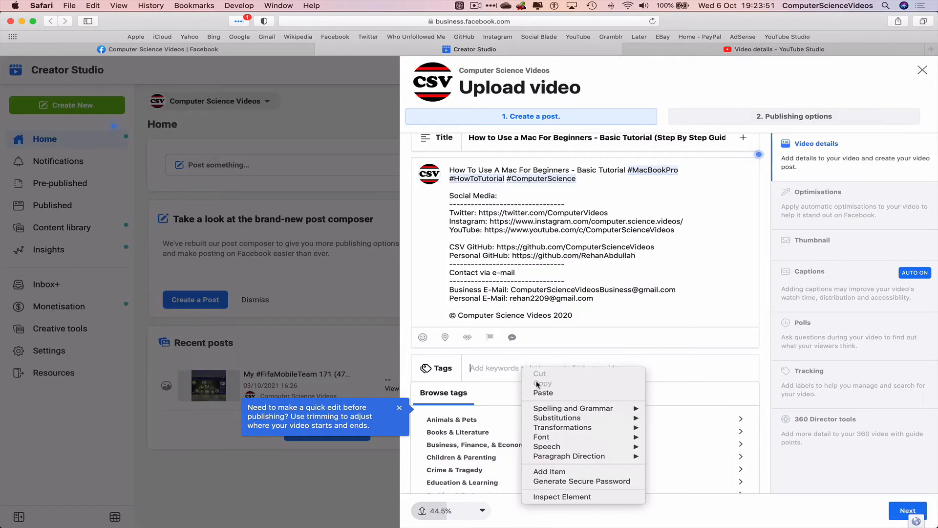
click(543, 392)
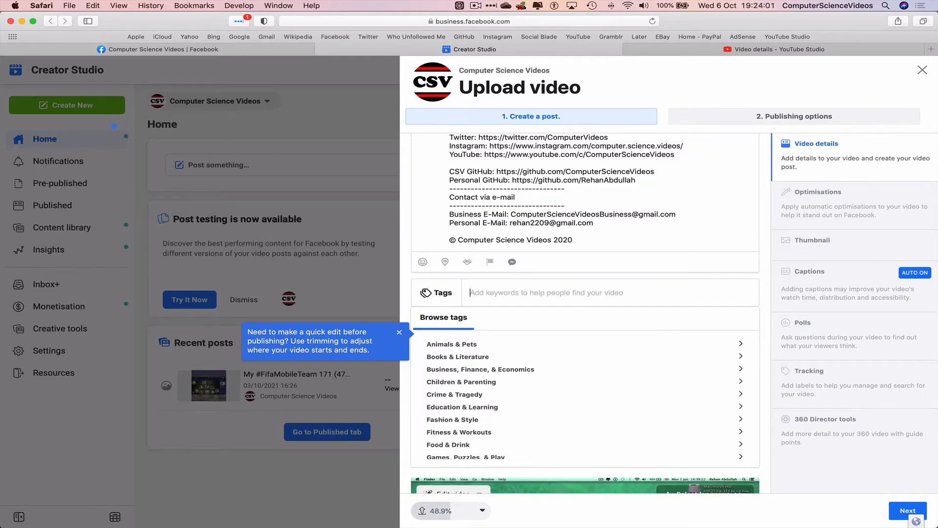
Add the tags 'How to Use a Mac' and 'How to Use a Mac Computer' to the post
click(778, 48)
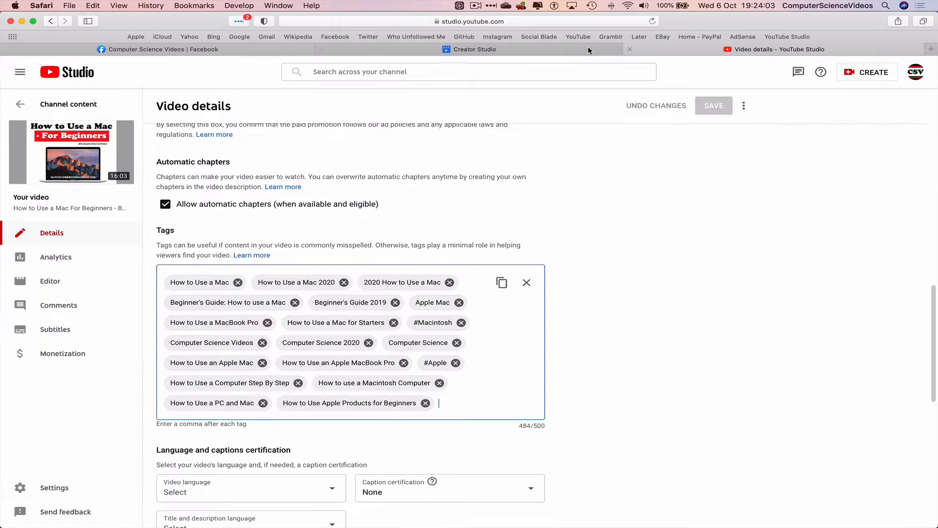
click(475, 49)
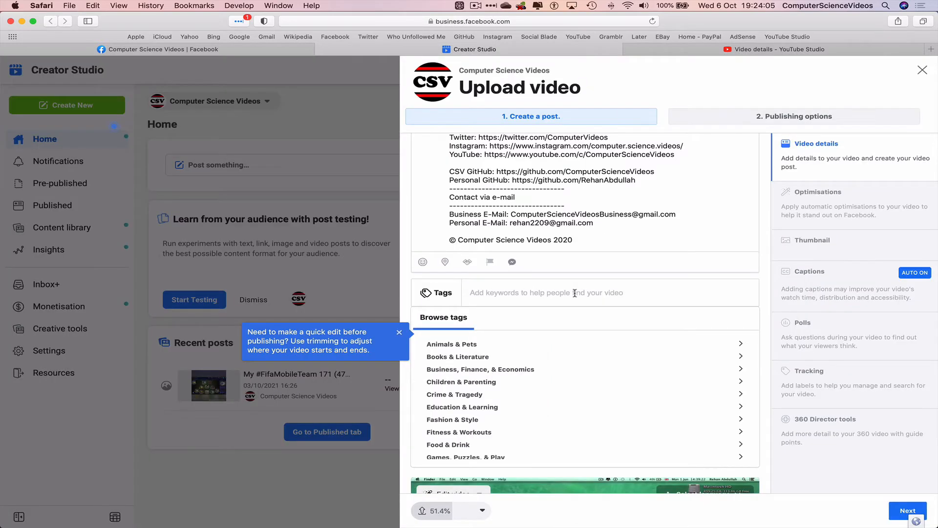
text(How to Use a Mac)
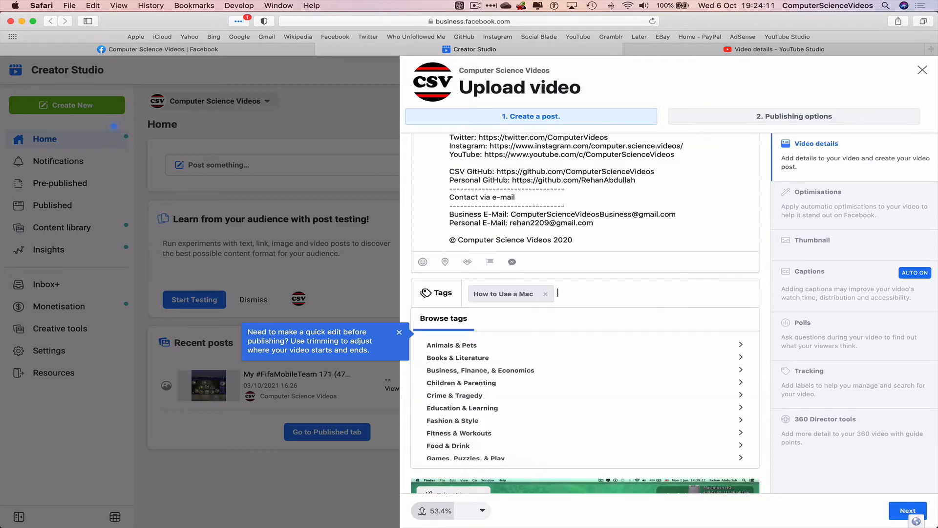
text(How t)
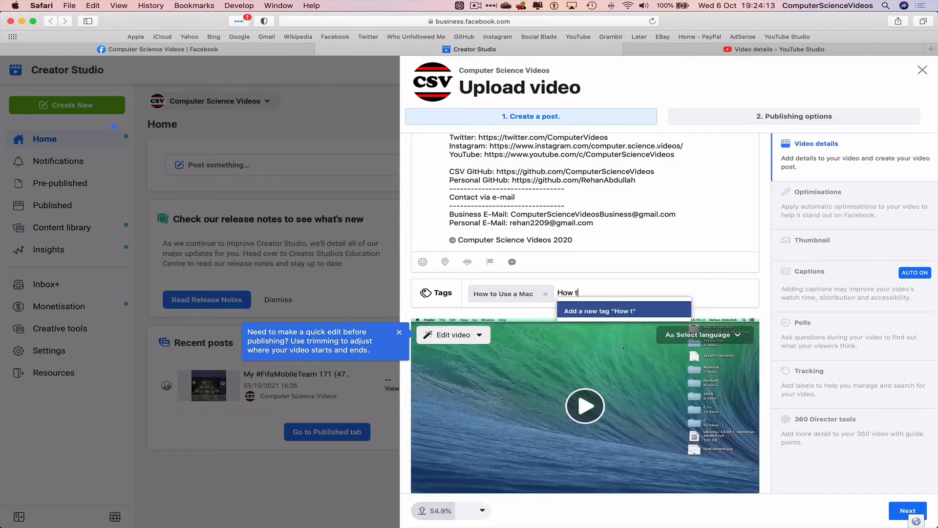
text(o Use)
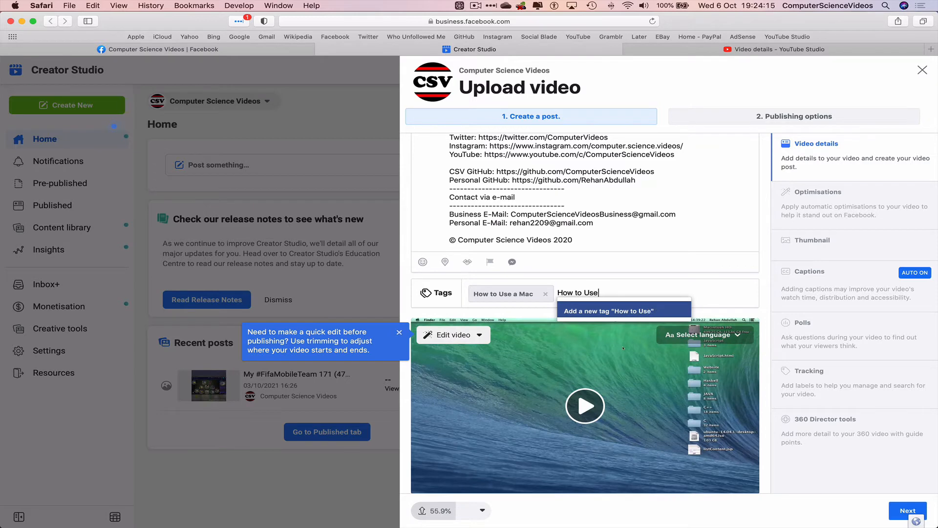
text(a Mac Comp)
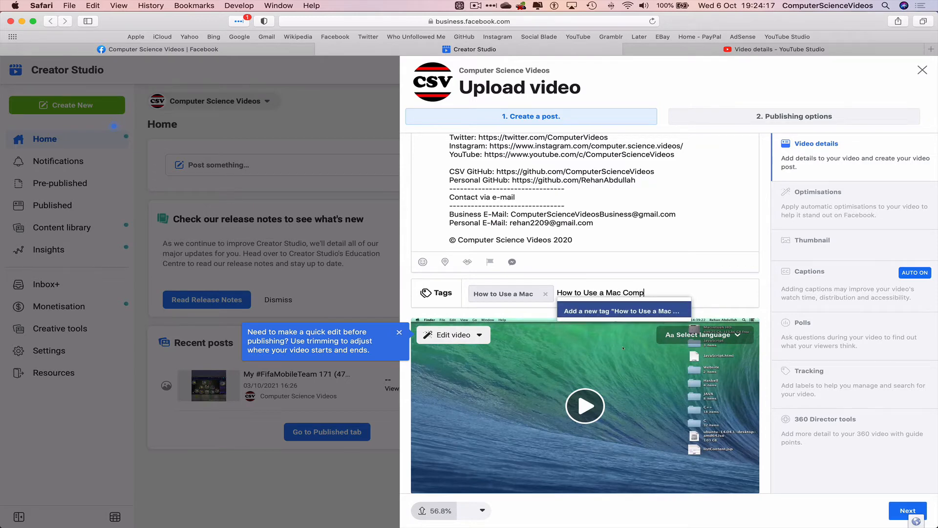
click(624, 311)
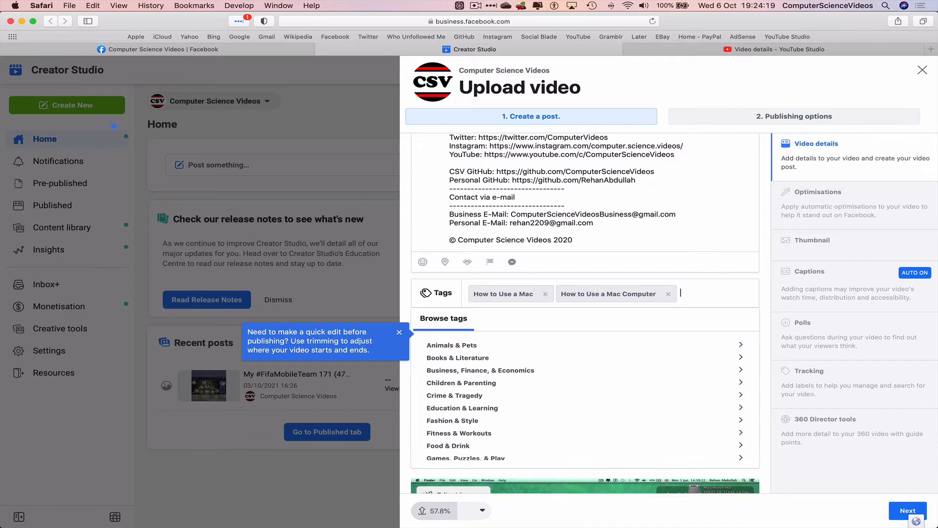
mouse_move(543, 399)
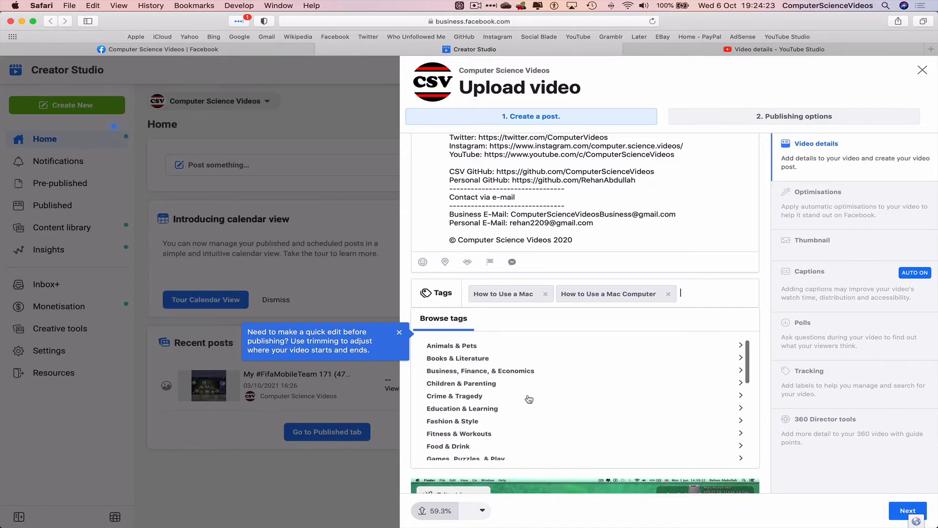
Add the Tech Industry tag from the Science & Tech suggested tag category
scroll(down, 3)
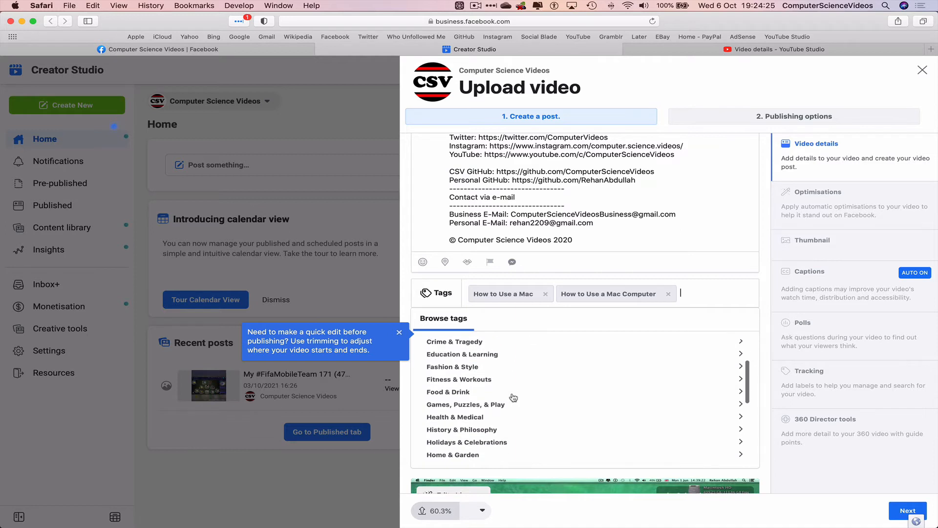
scroll(down, 3)
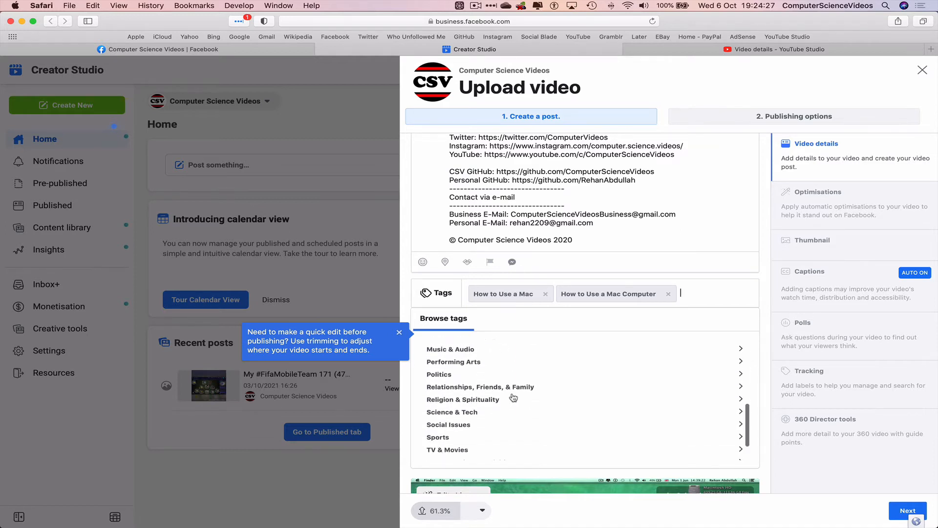
scroll(down, 3)
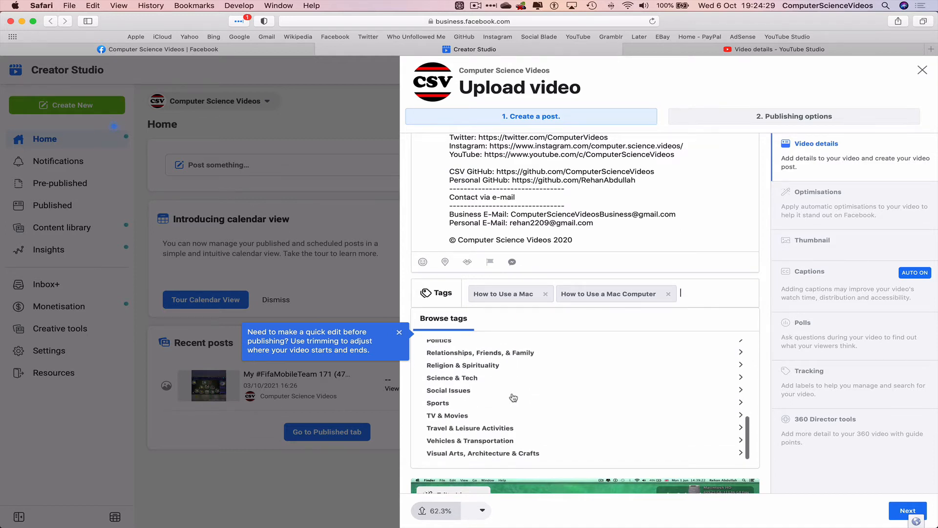
scroll(up, 3)
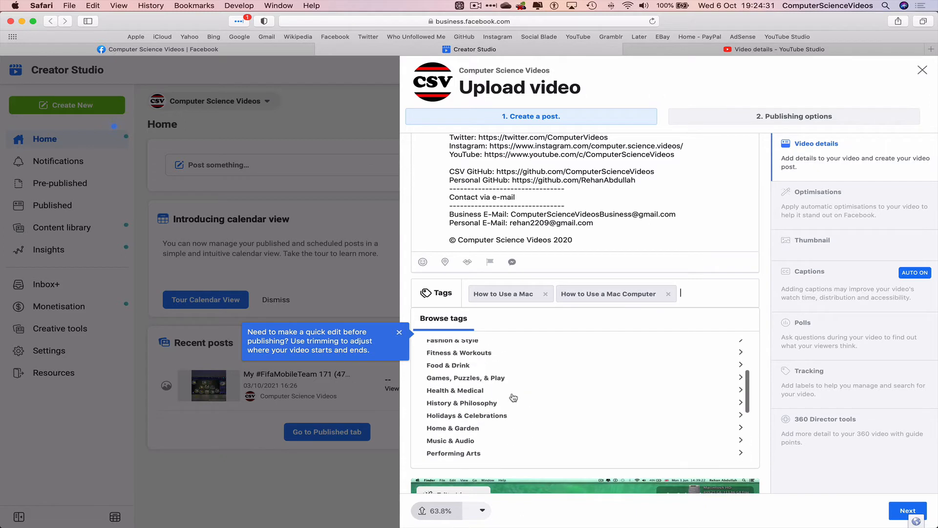
scroll(up, 3)
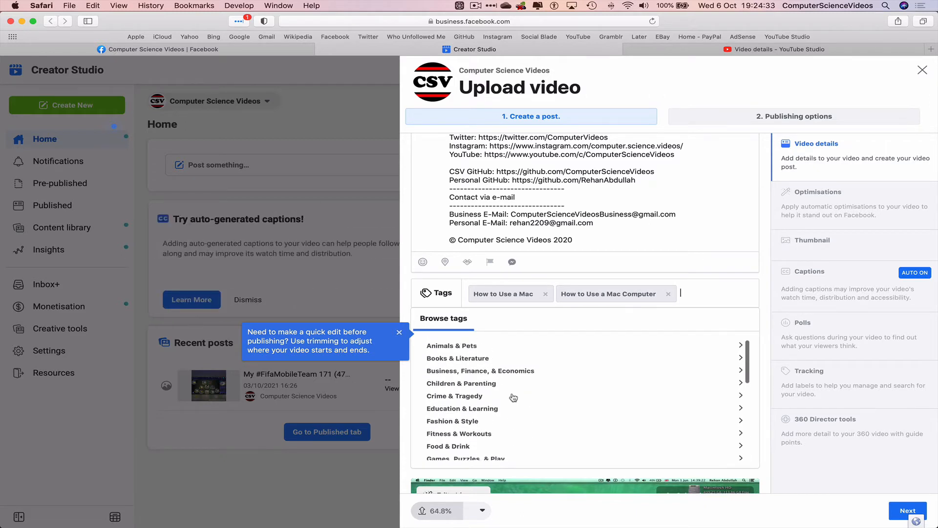
scroll(down, 3)
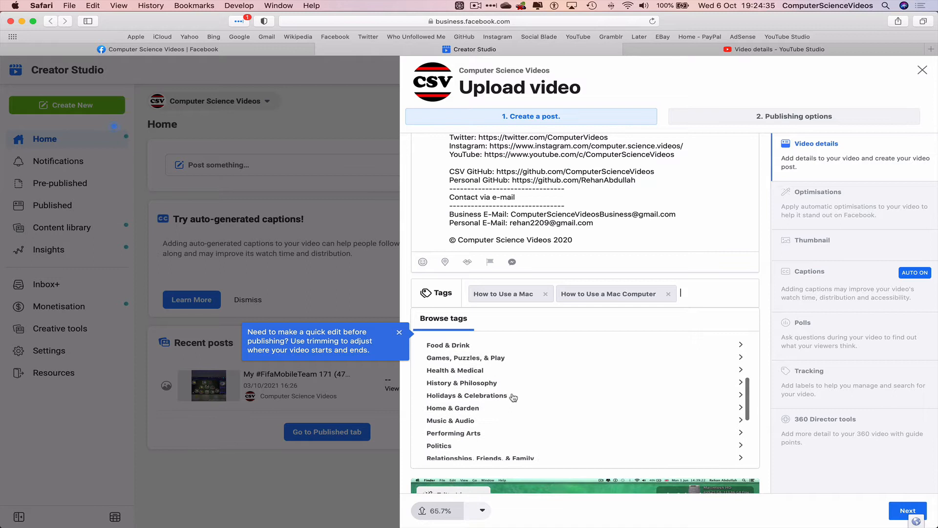
scroll(down, 3)
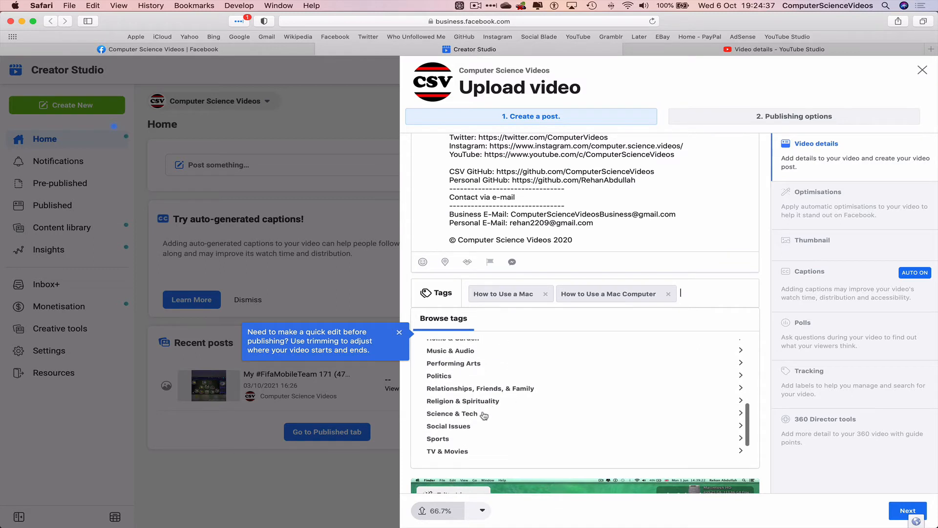
click(451, 413)
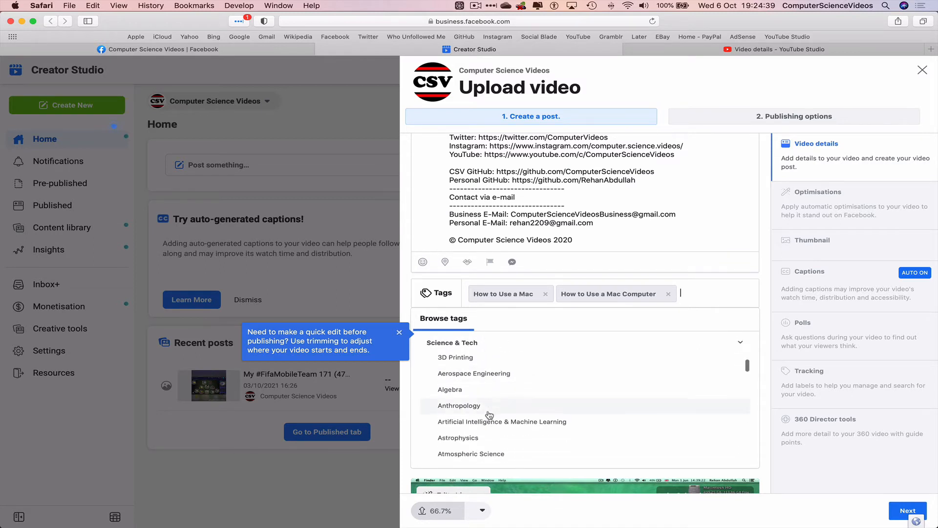
scroll(down, 3)
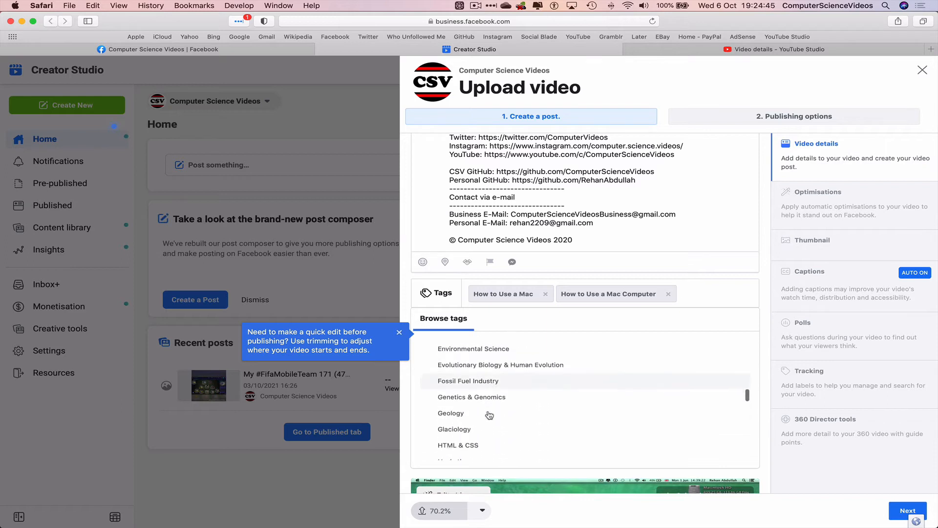
scroll(down, 3)
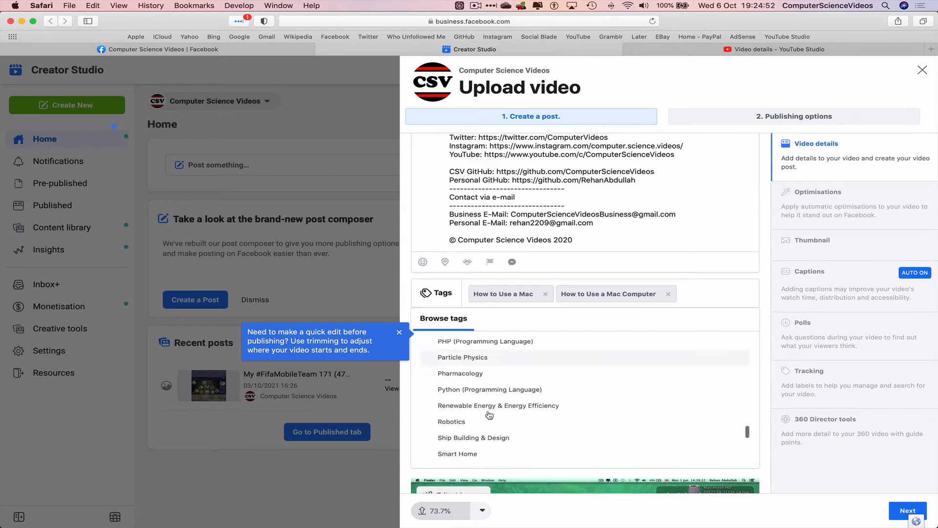
scroll(down, 3)
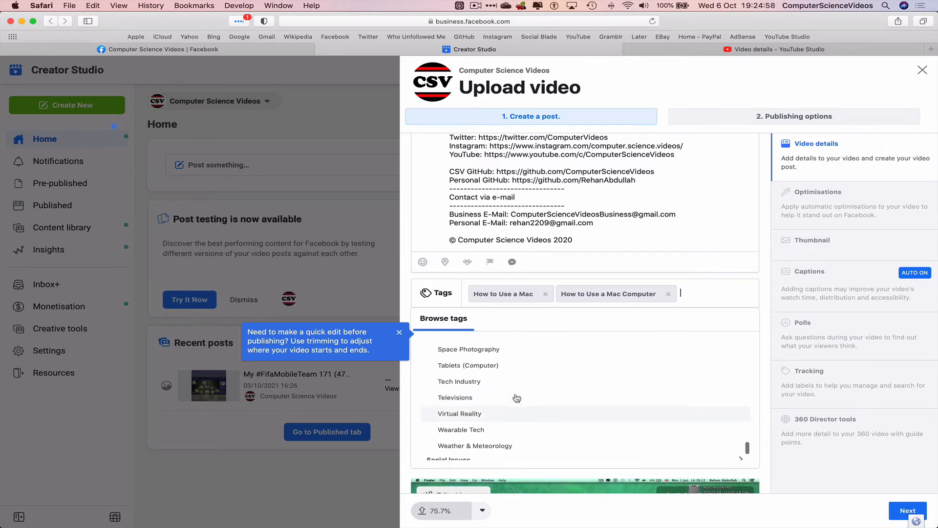
click(459, 381)
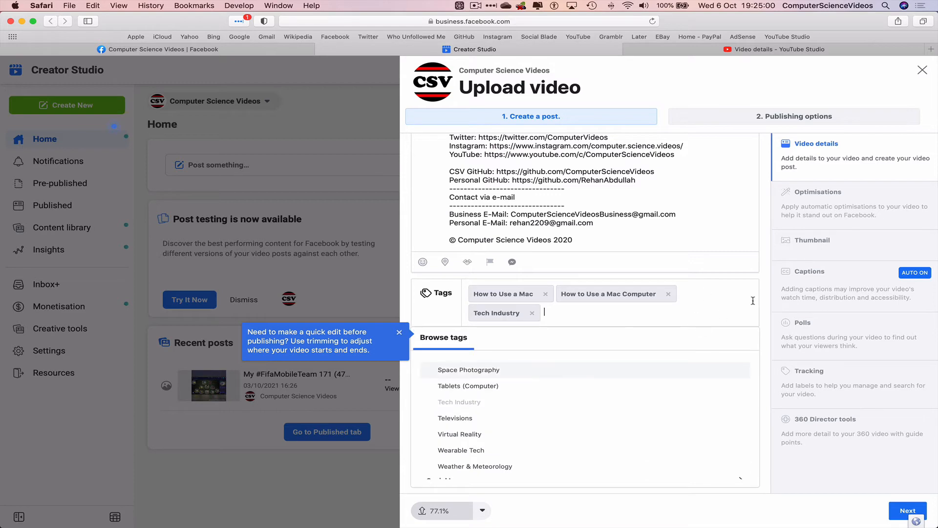
scroll(down, 3)
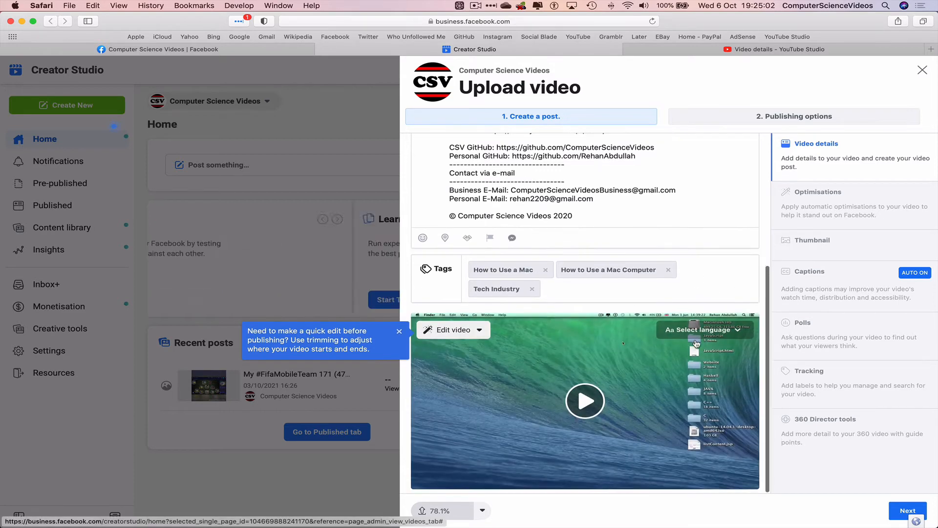
scroll(up, 3)
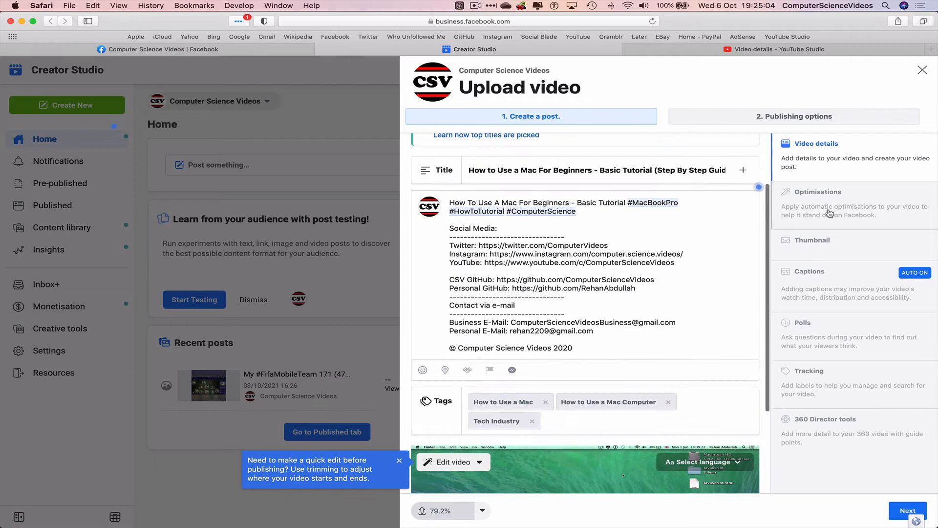
Set image 1.jpg as the video's custom thumbnail and show the optimisation options
click(812, 240)
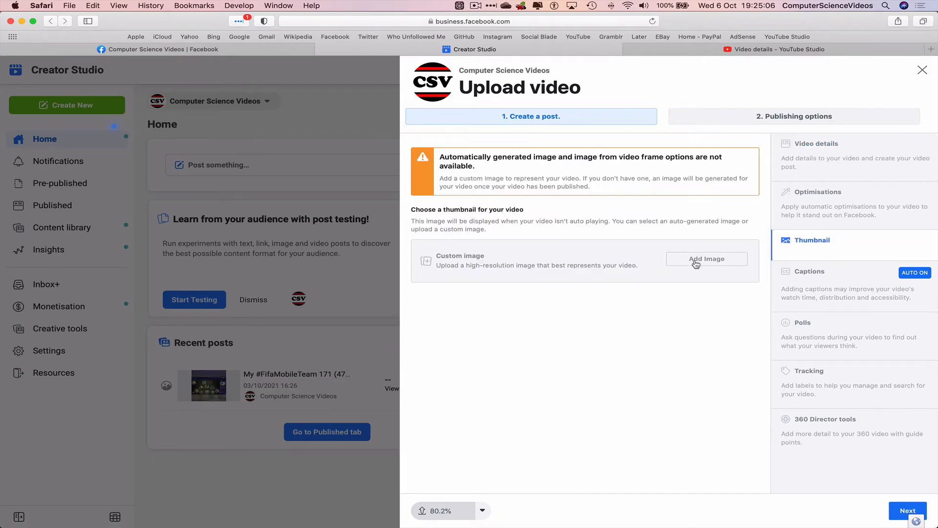
click(706, 261)
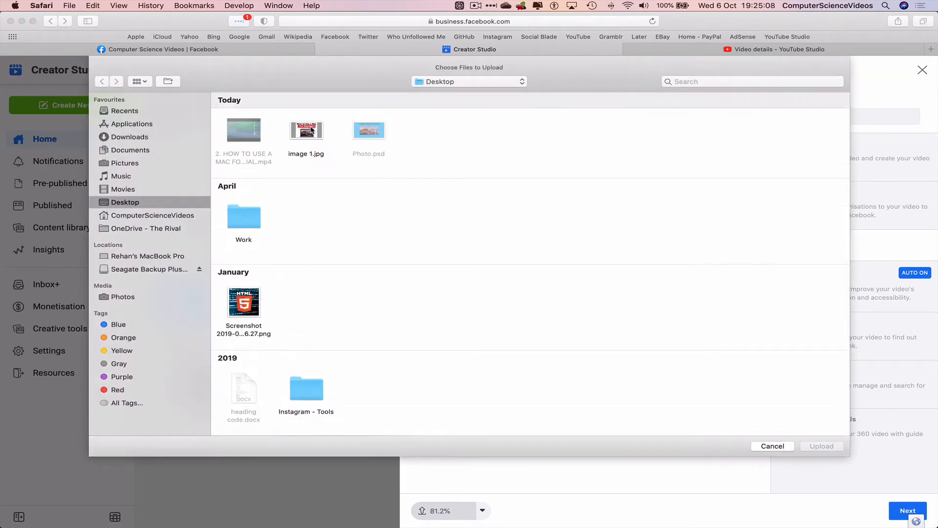
click(772, 446)
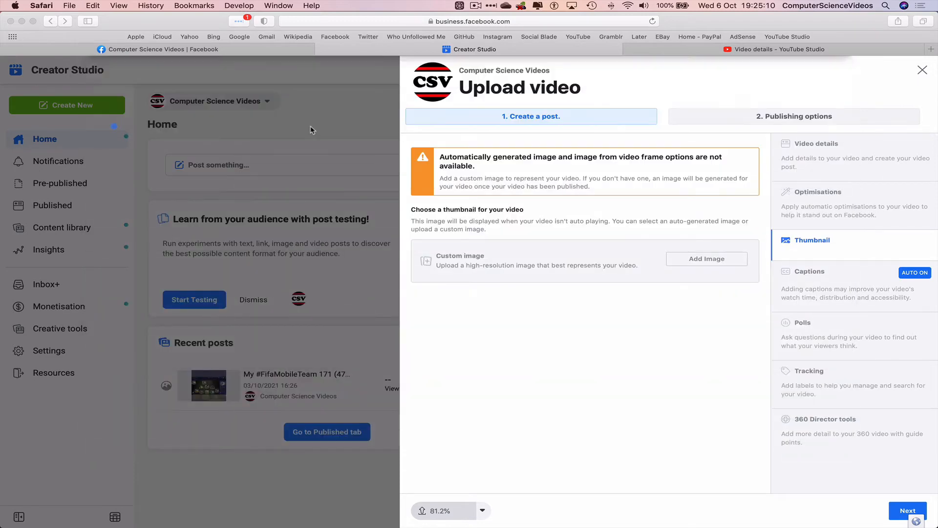
click(706, 258)
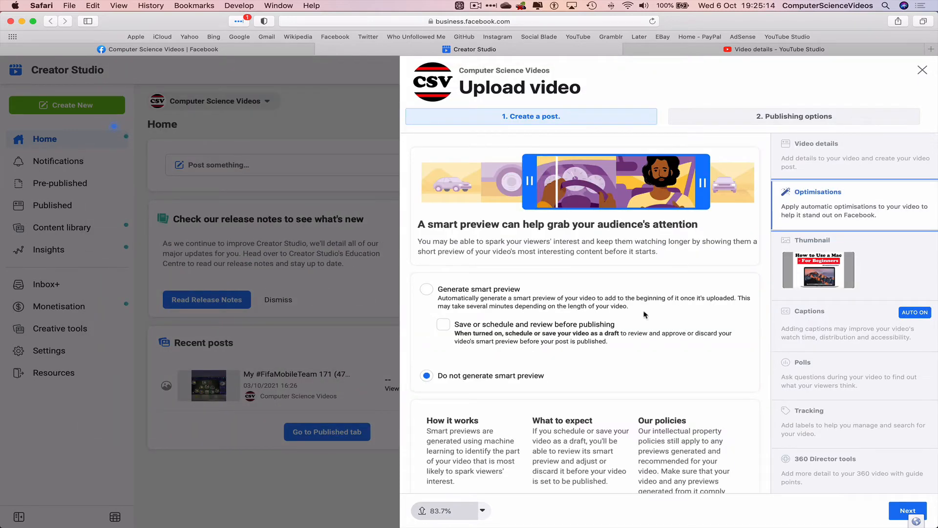
Review the Video details, Captions, Polls, Tracking and 360 Director tools sections
scroll(down, 3)
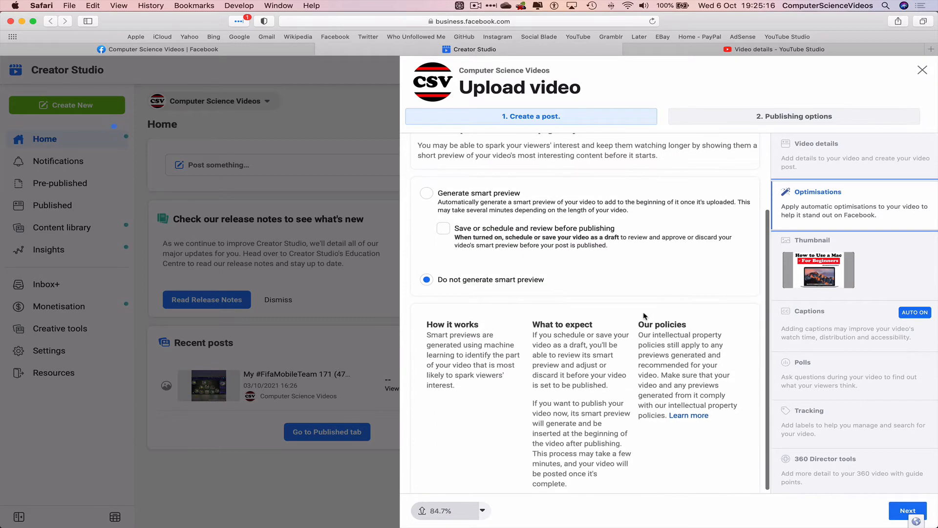
scroll(up, 3)
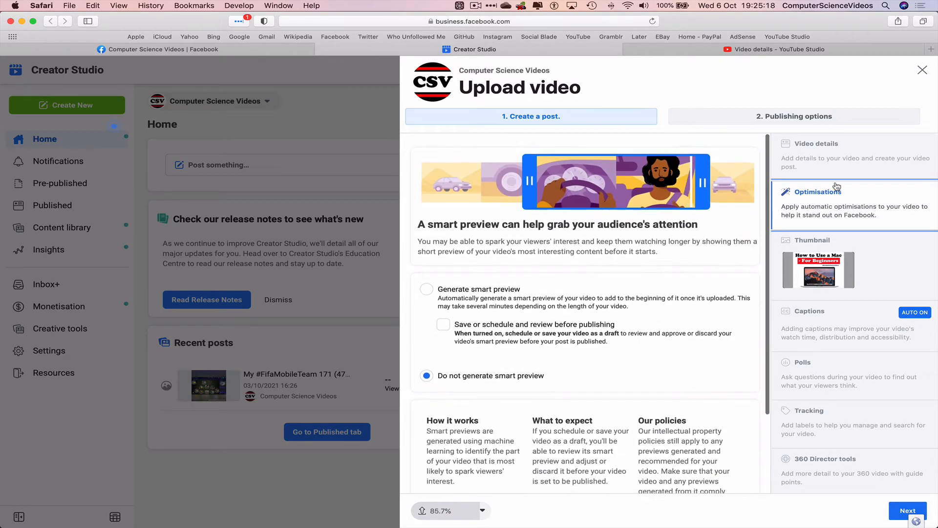
click(816, 143)
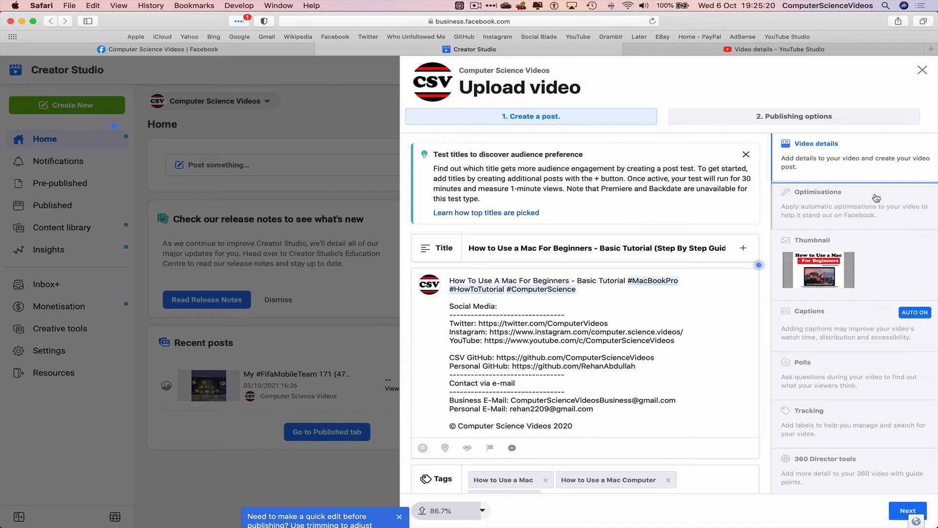
click(813, 239)
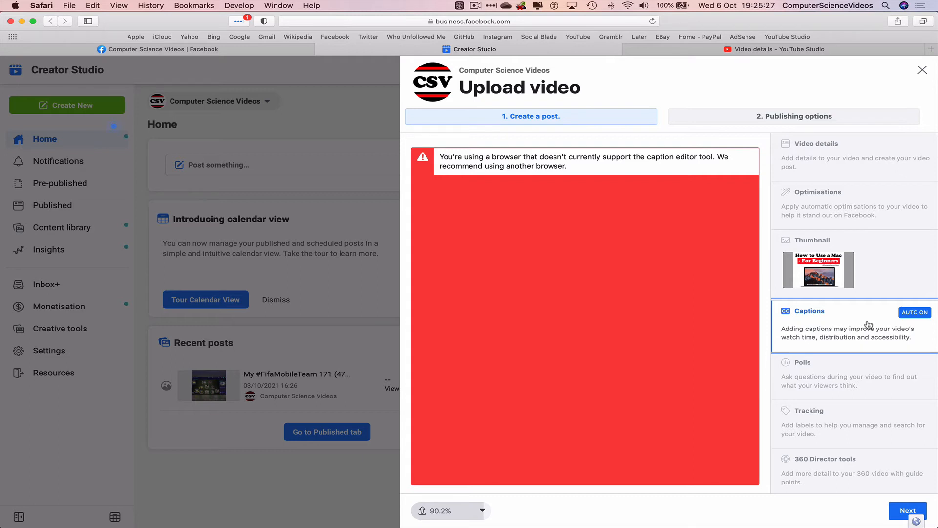
click(802, 362)
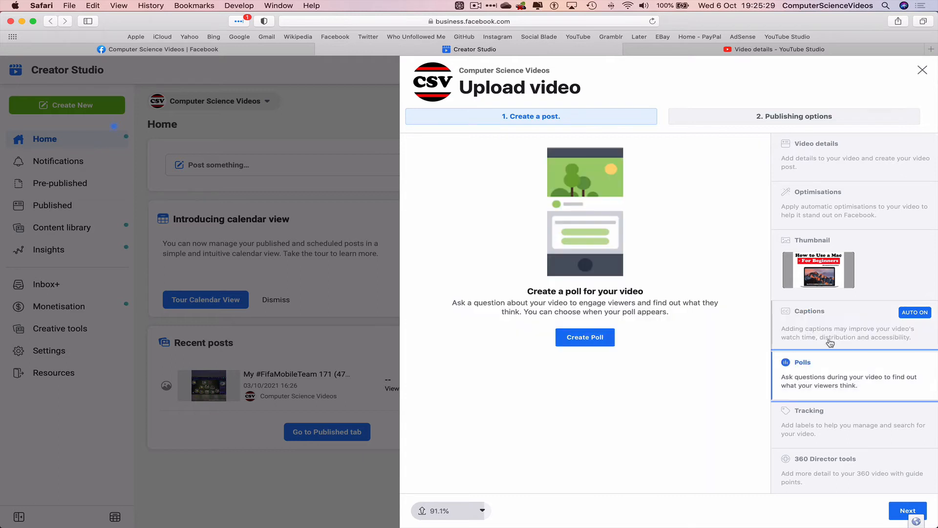
click(809, 407)
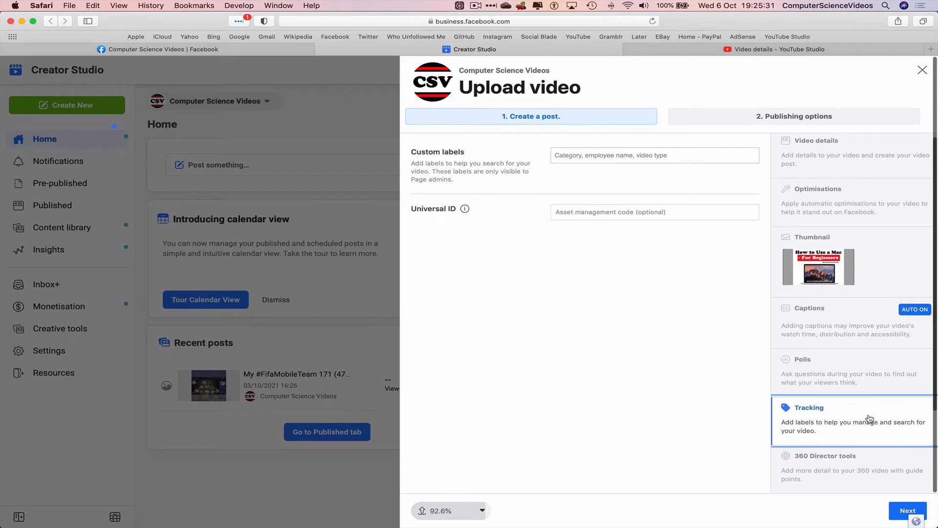
click(826, 455)
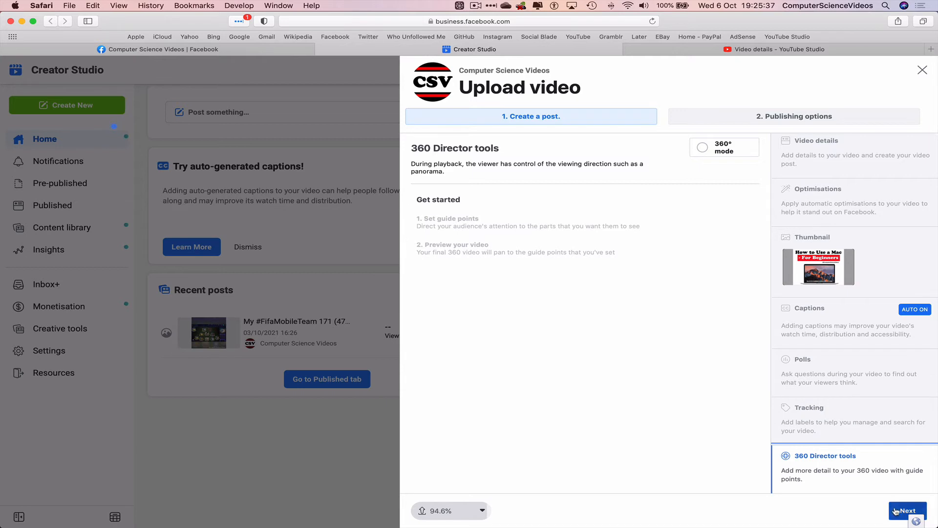
Publish the video now to News Feed and Watch with embedding allowed
click(907, 509)
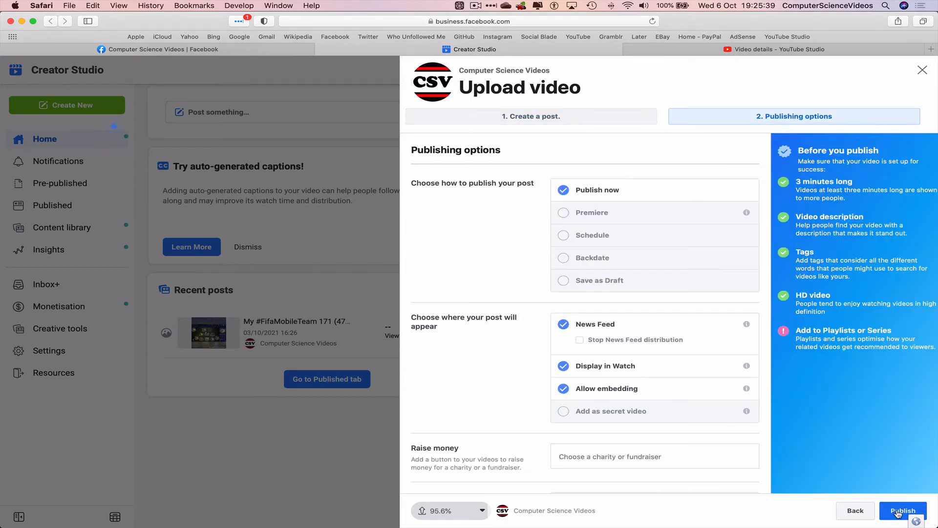
mouse_move(629, 182)
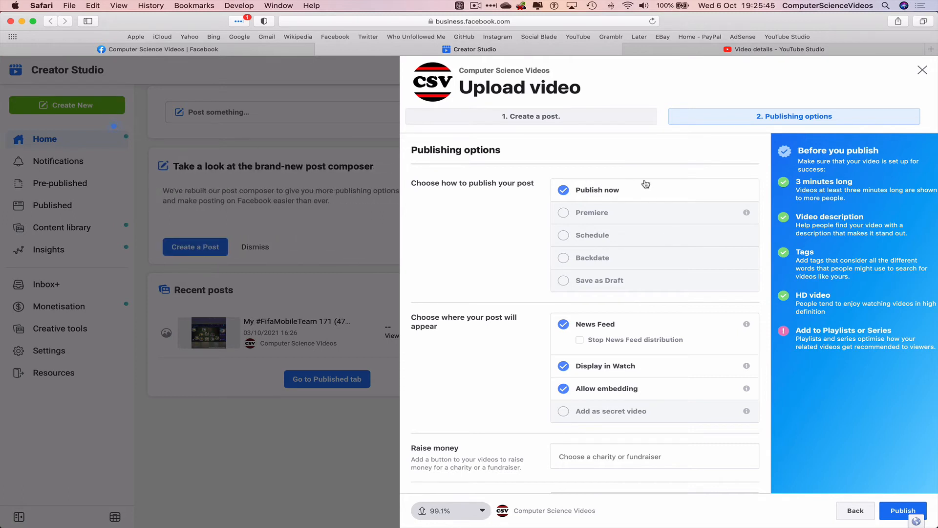
mouse_move(764, 203)
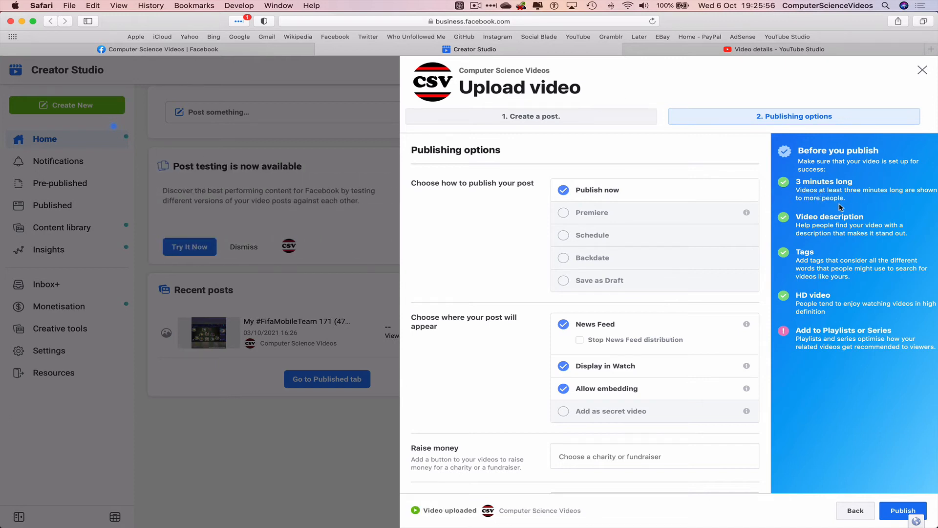
mouse_move(778, 224)
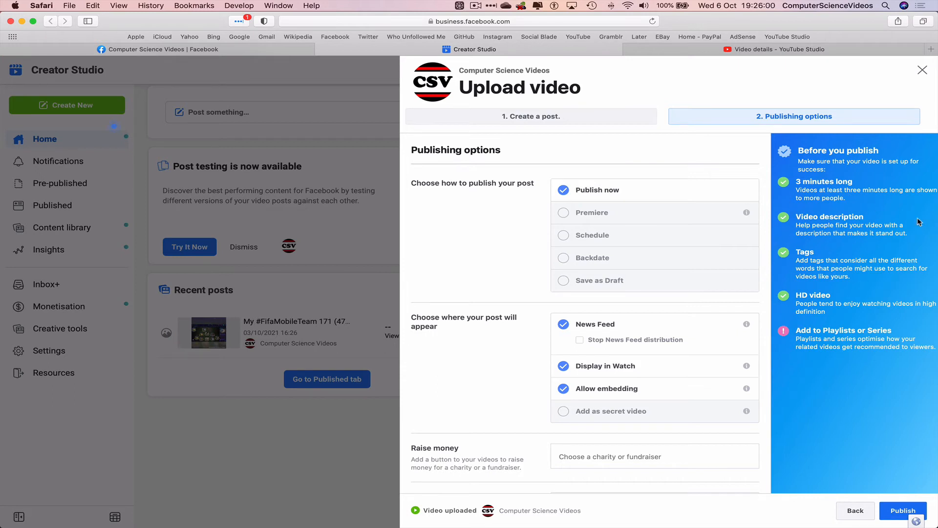
scroll(down, 3)
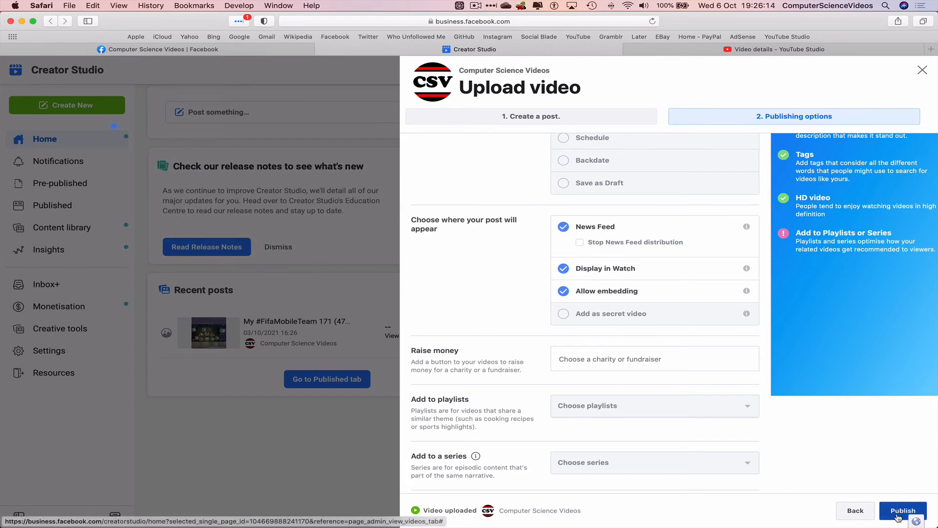
click(902, 510)
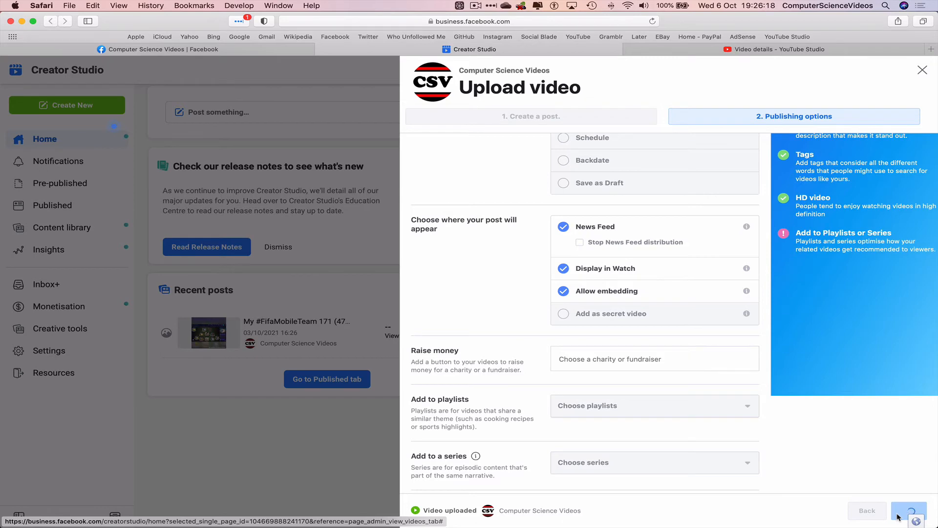
Dismiss the processing and multiple-videos tips, then open the account menu
click(919, 510)
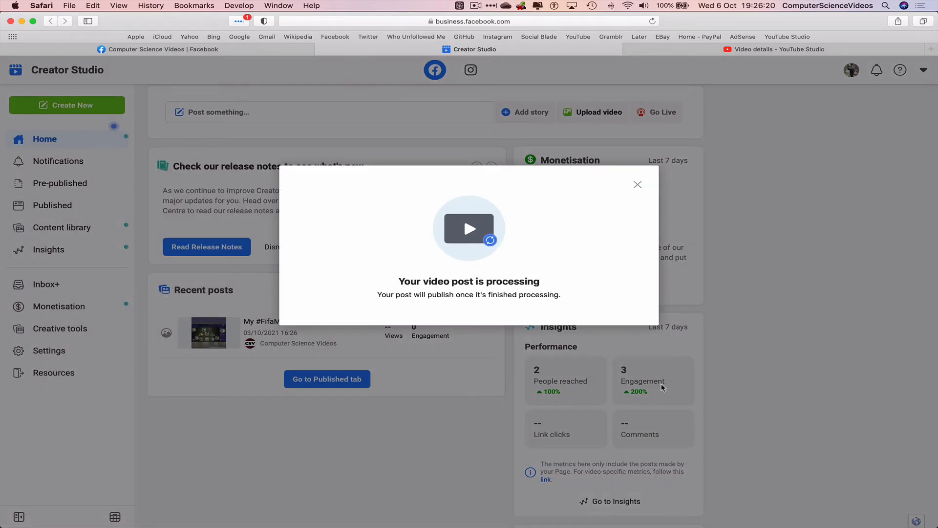
mouse_move(401, 310)
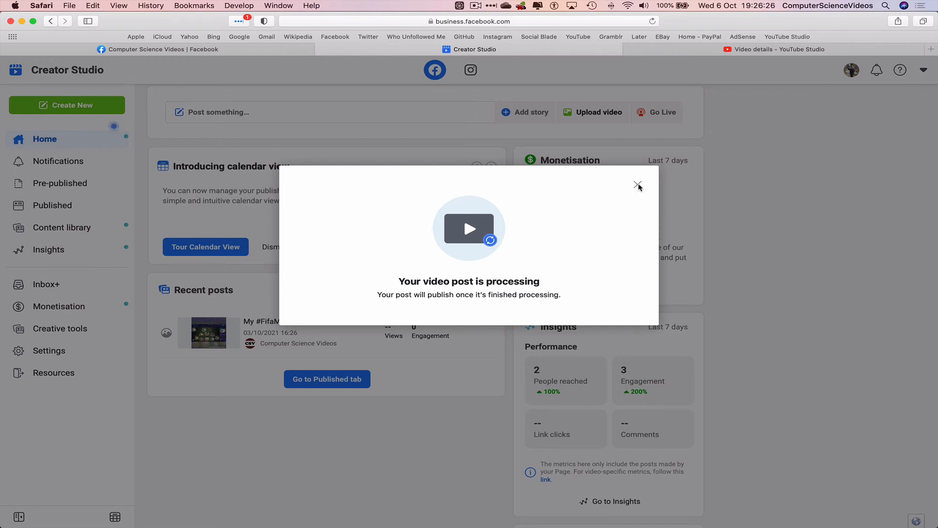
click(638, 184)
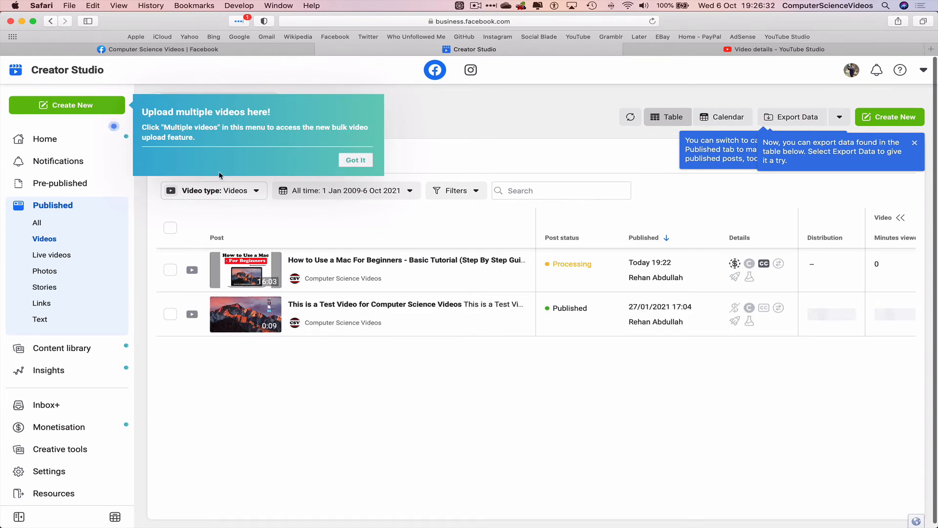
mouse_move(62, 233)
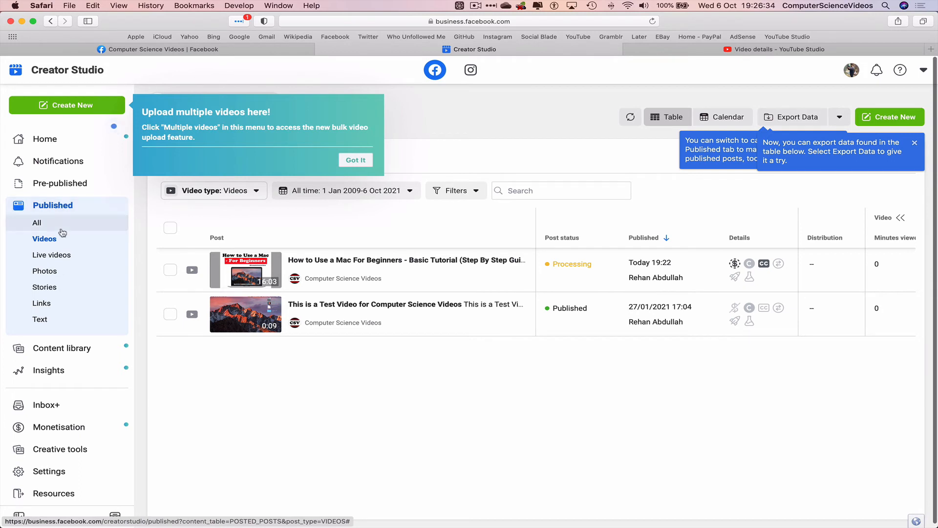
click(355, 159)
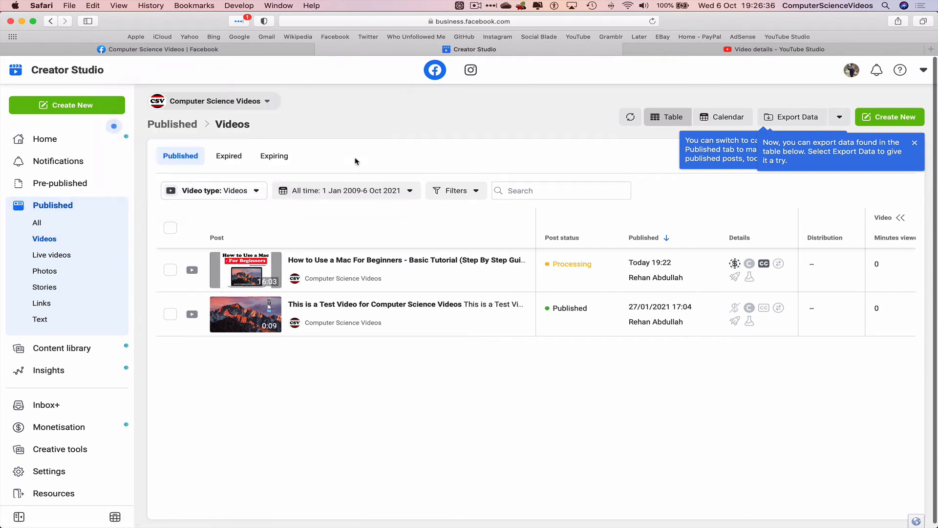
mouse_move(468, 183)
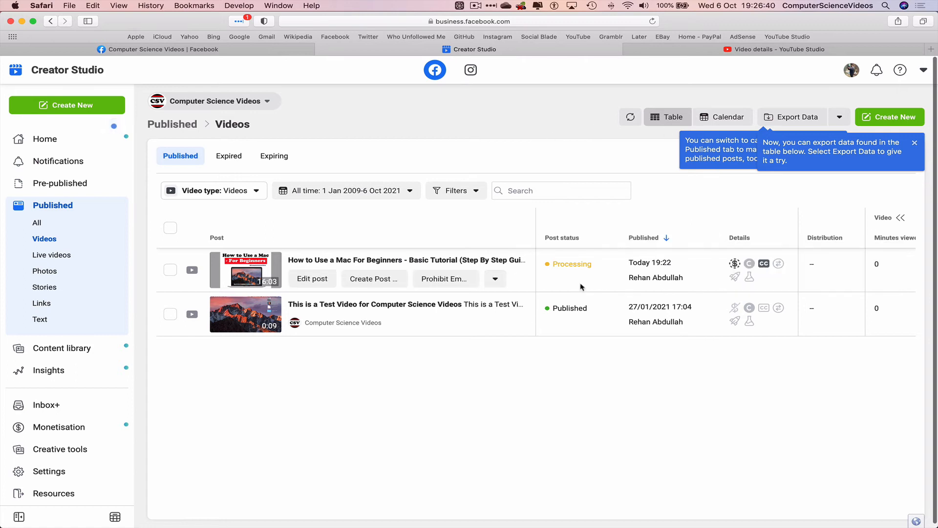
click(850, 69)
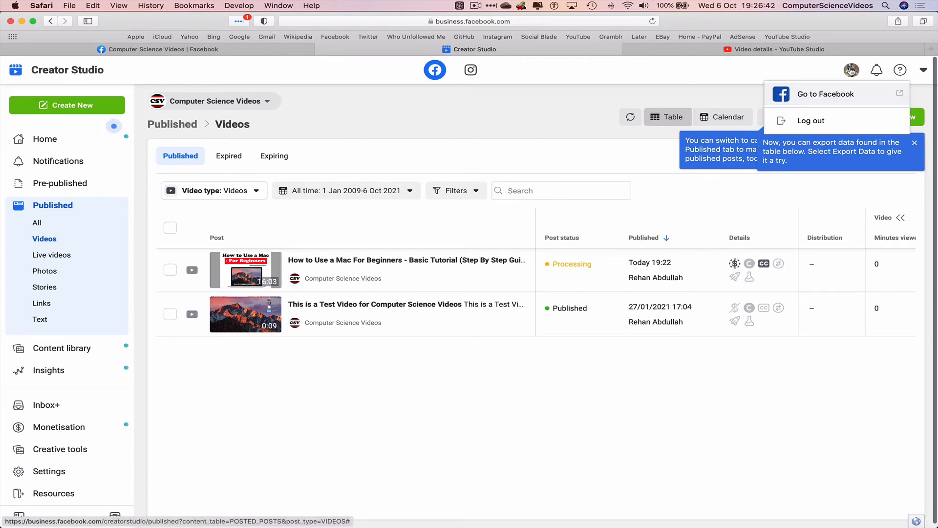
Go to the Computer Science Videos Facebook page and view its Videos section
click(826, 94)
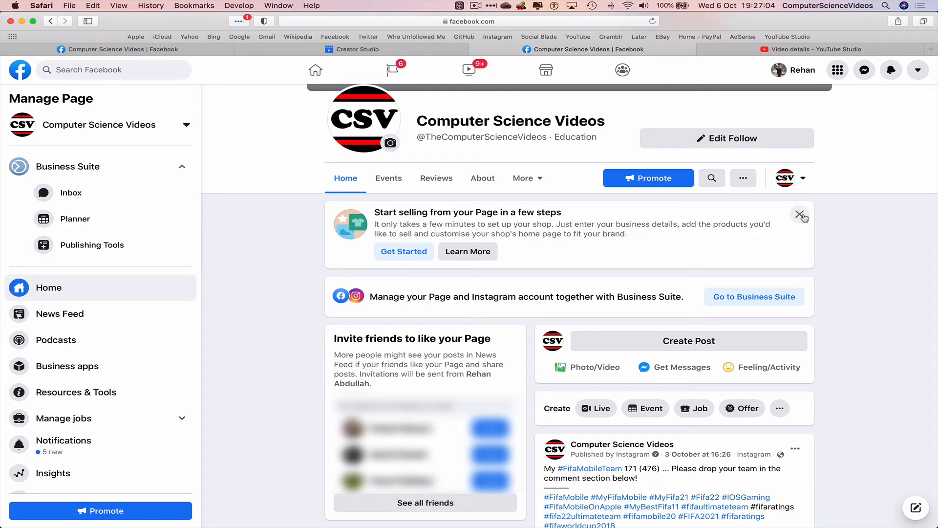
mouse_move(523, 177)
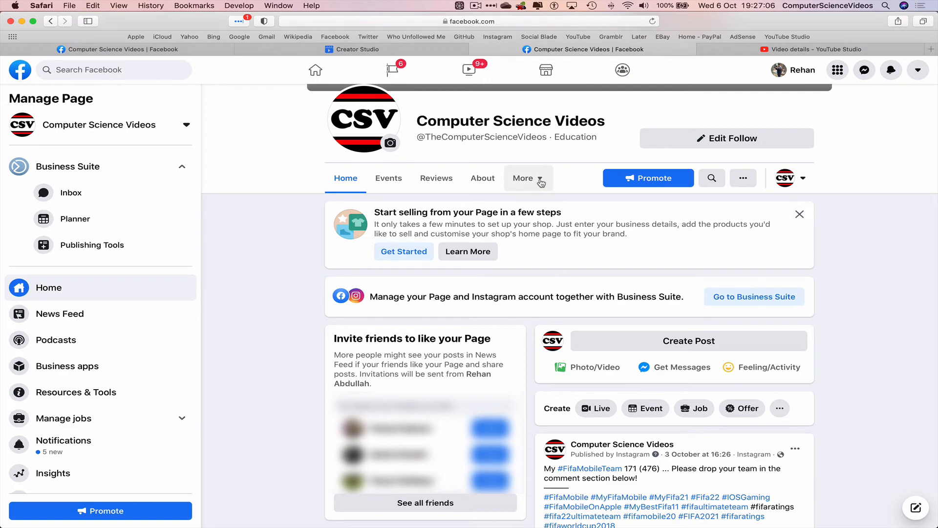
click(523, 178)
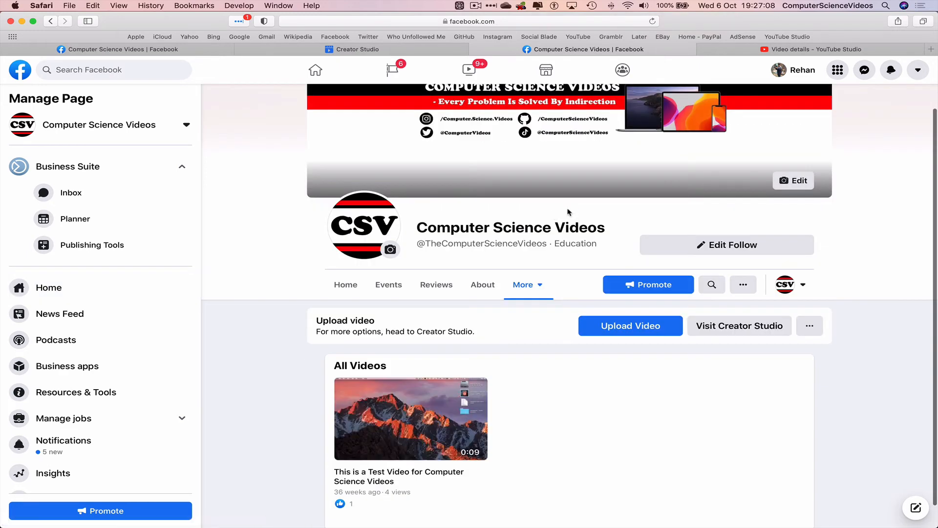
mouse_move(544, 350)
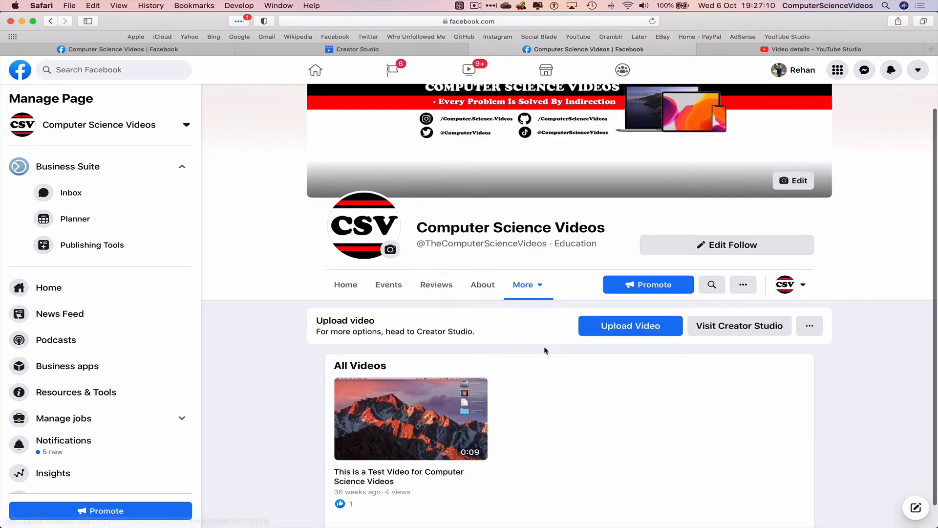
mouse_move(570, 334)
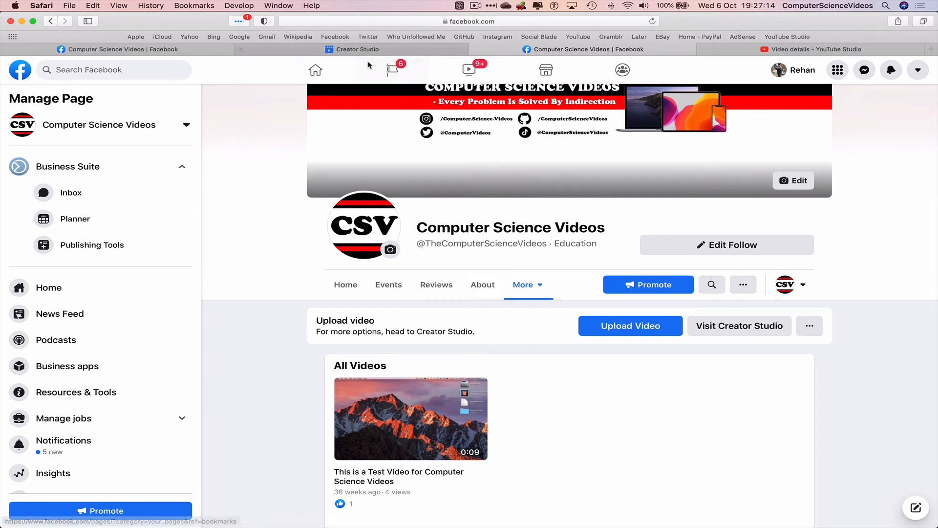
Return to Creator Studio and close the export data and calendar view tips
click(357, 49)
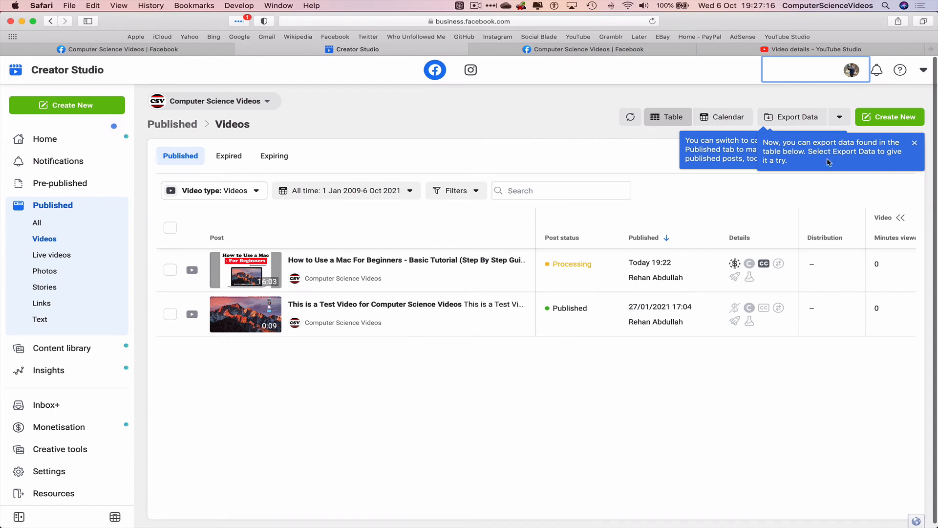
click(914, 142)
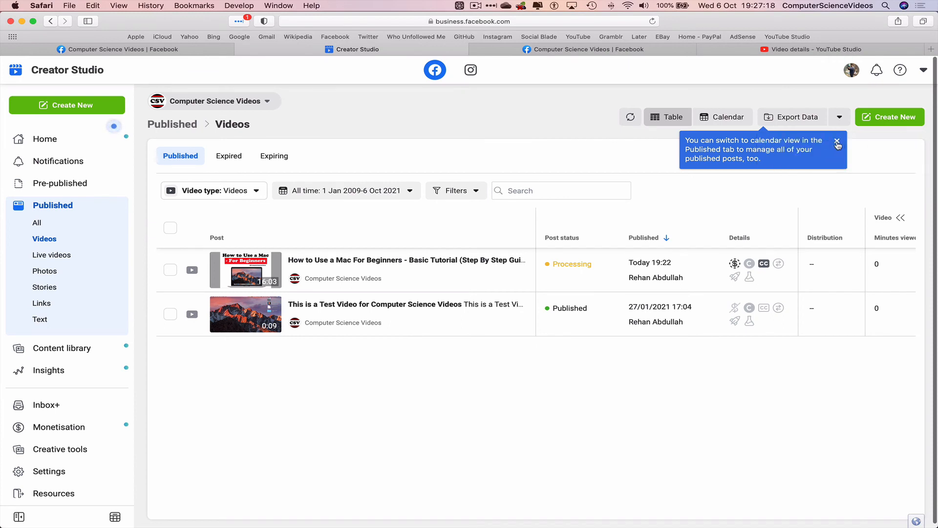
click(838, 145)
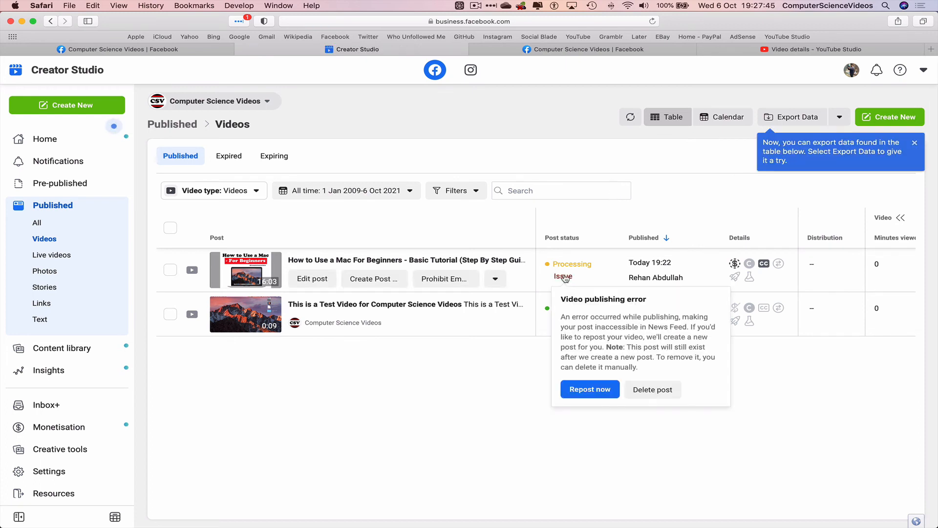
mouse_move(620, 326)
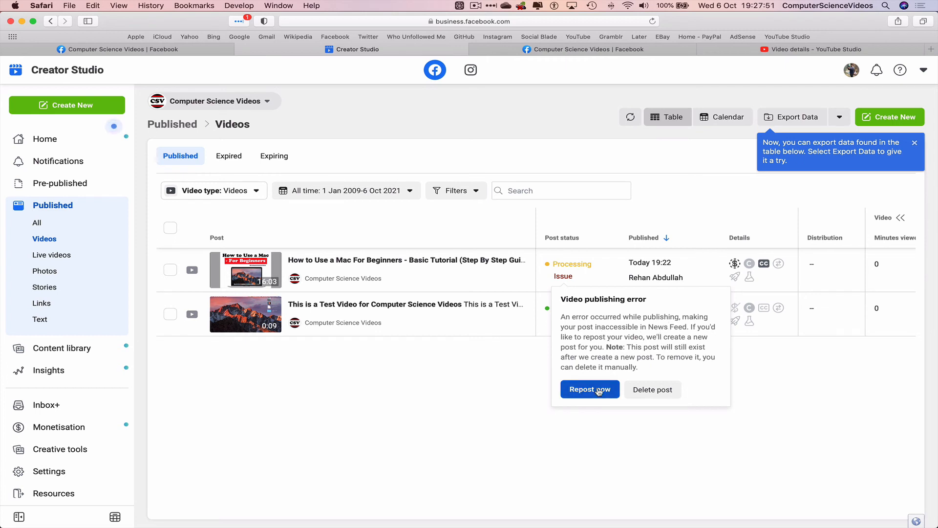
Repost the failed Mac tutorial, publishing it now to News Feed
click(588, 389)
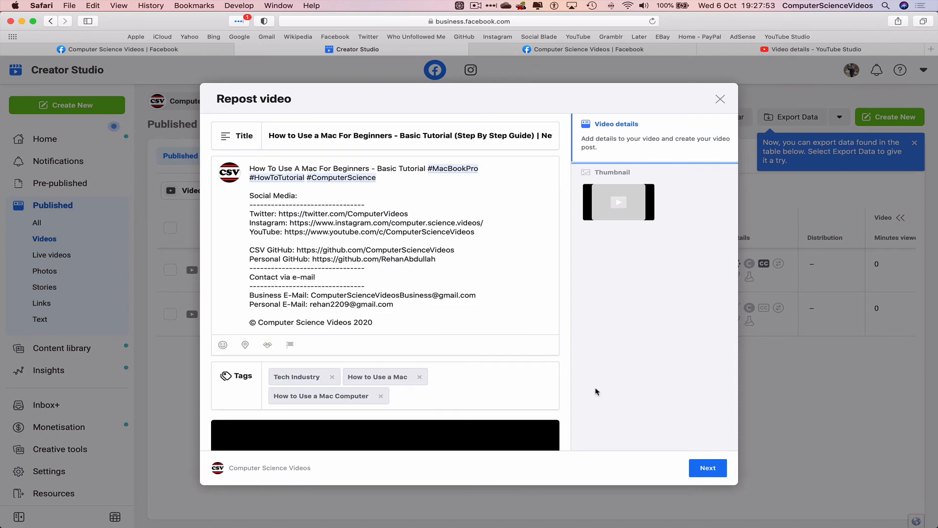
scroll(down, 3)
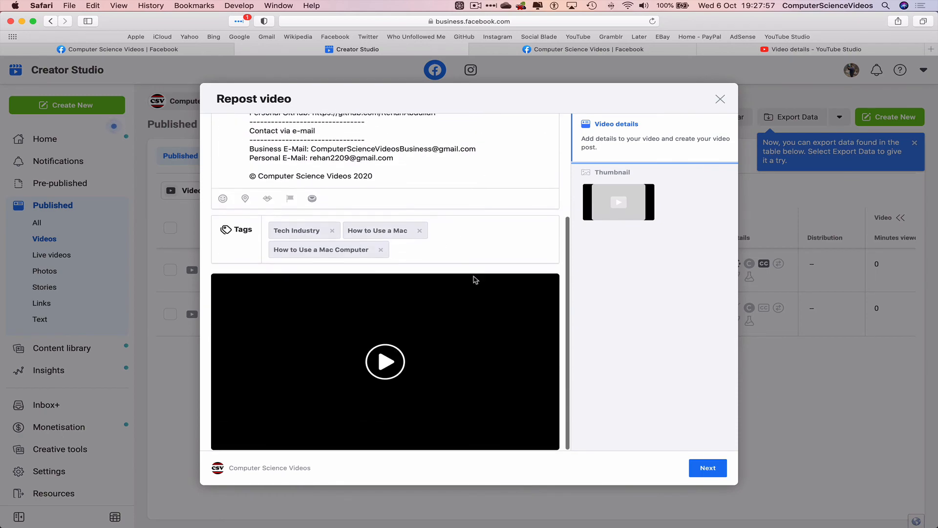
scroll(up, 3)
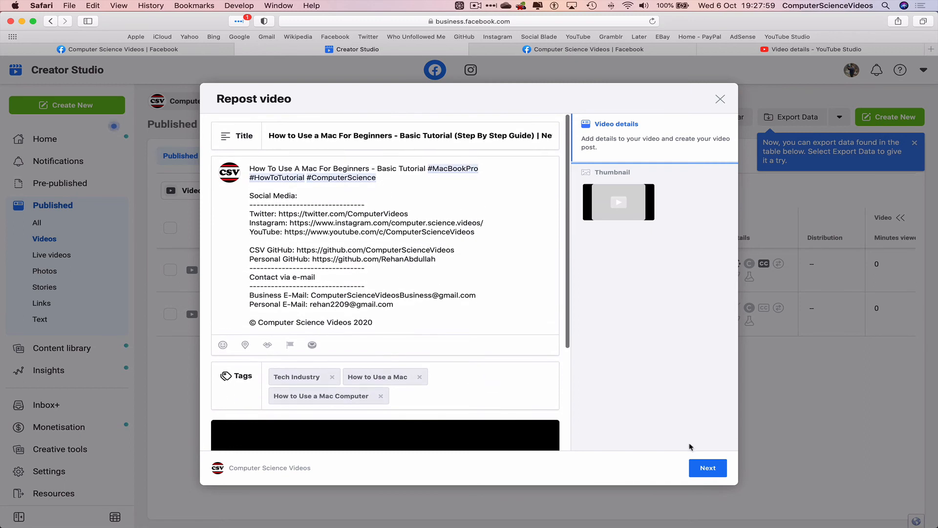
click(707, 467)
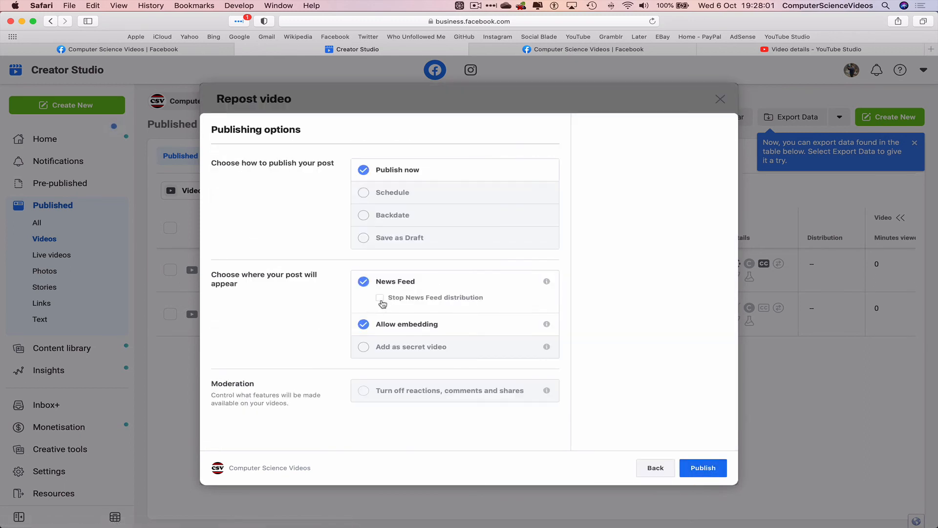
mouse_move(405, 305)
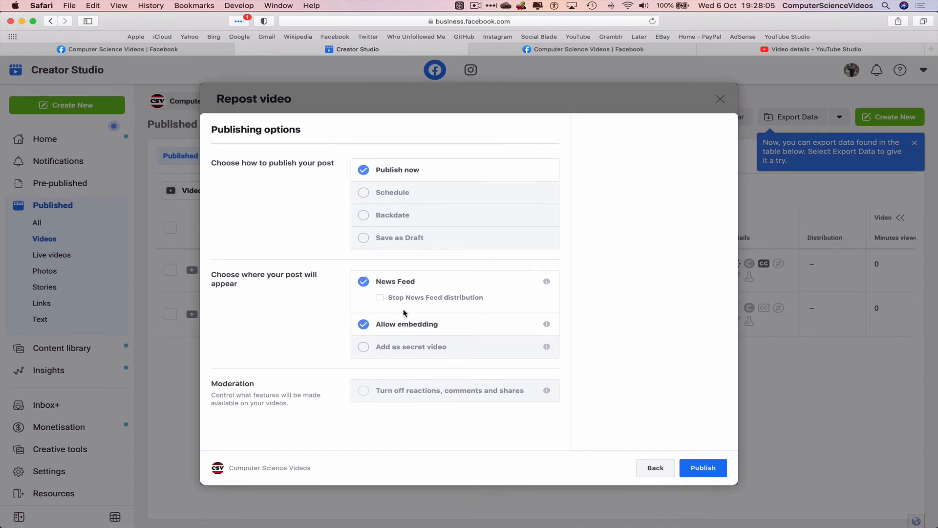
click(702, 467)
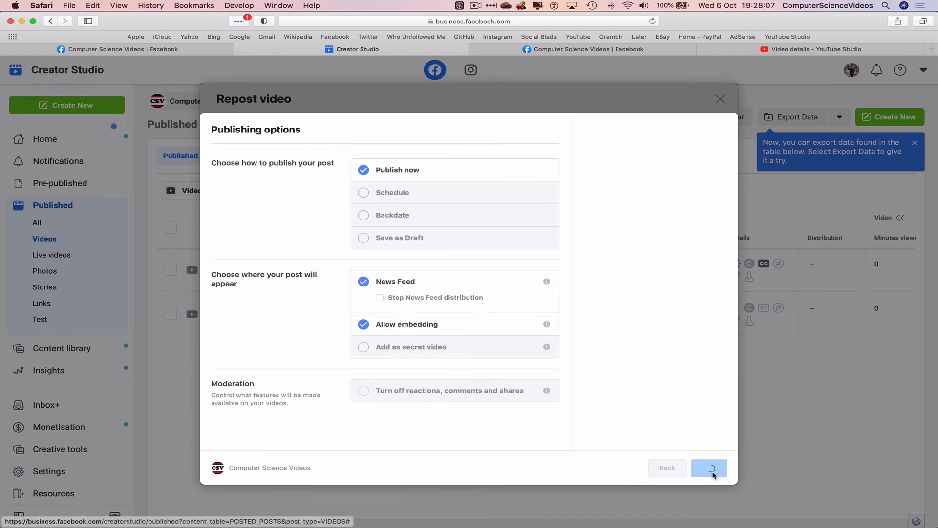
click(708, 468)
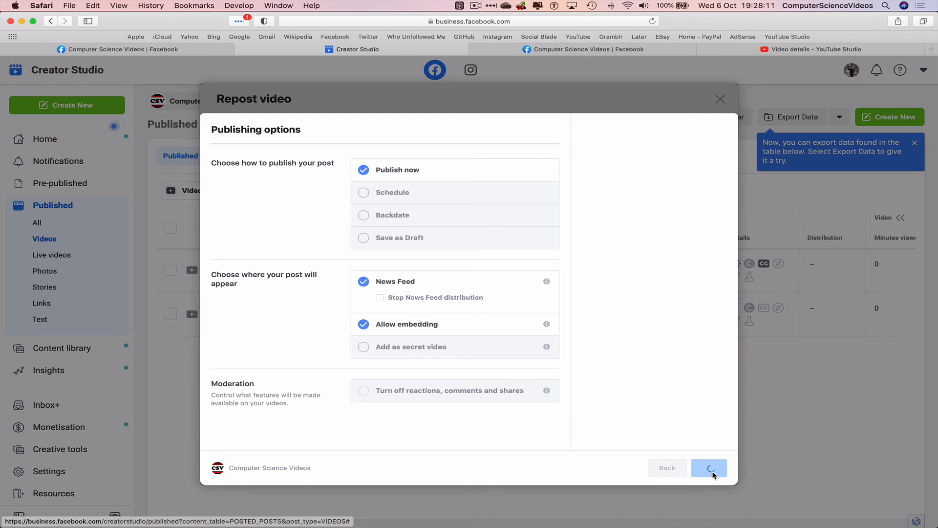
click(709, 468)
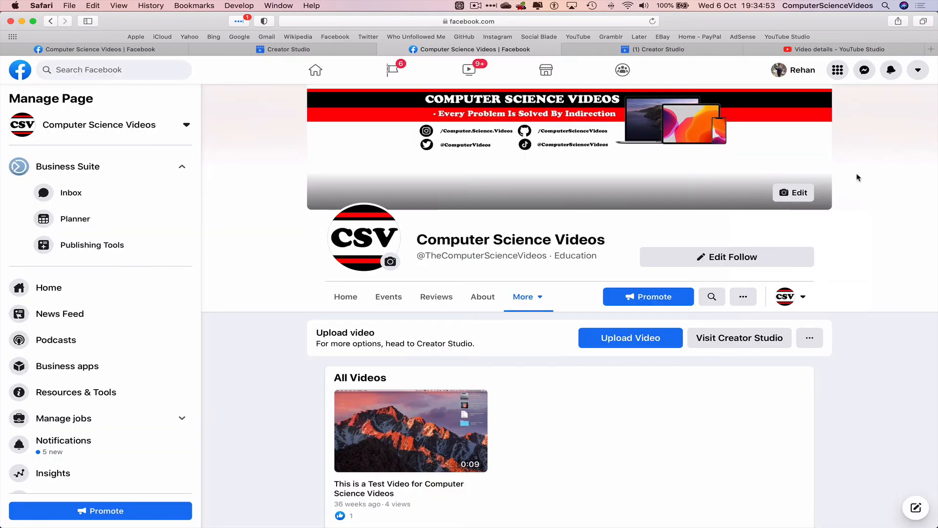
mouse_move(887, 206)
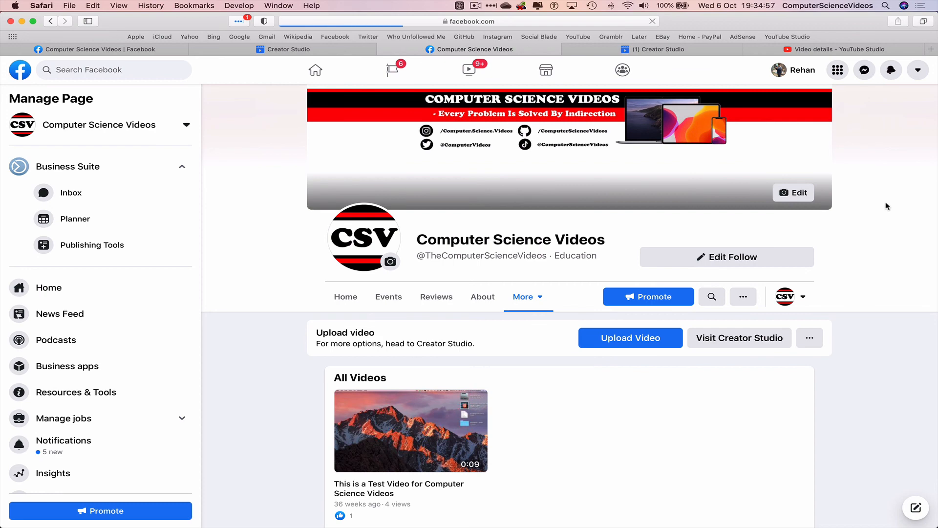
Scroll the Facebook page's Videos section, which still shows only the test video
scroll(down, 3)
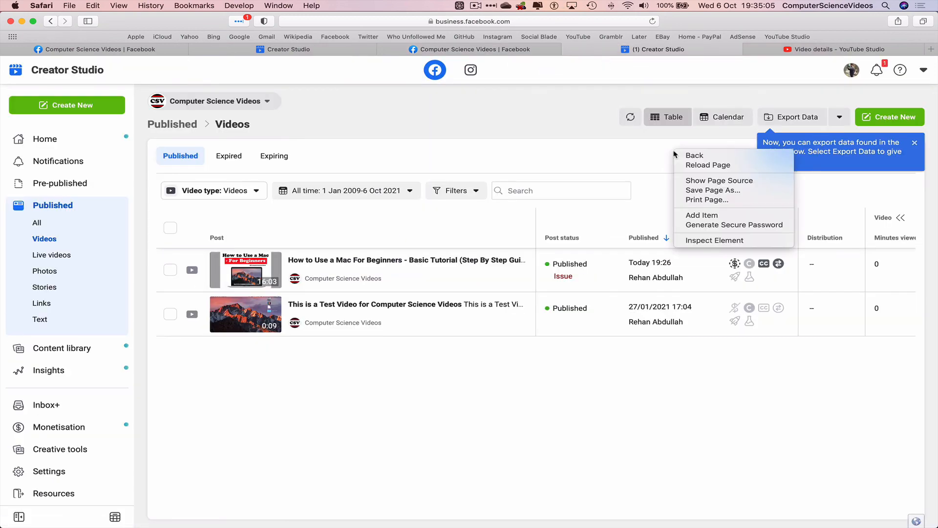
Reload the Published videos list, then quit Safari
click(704, 170)
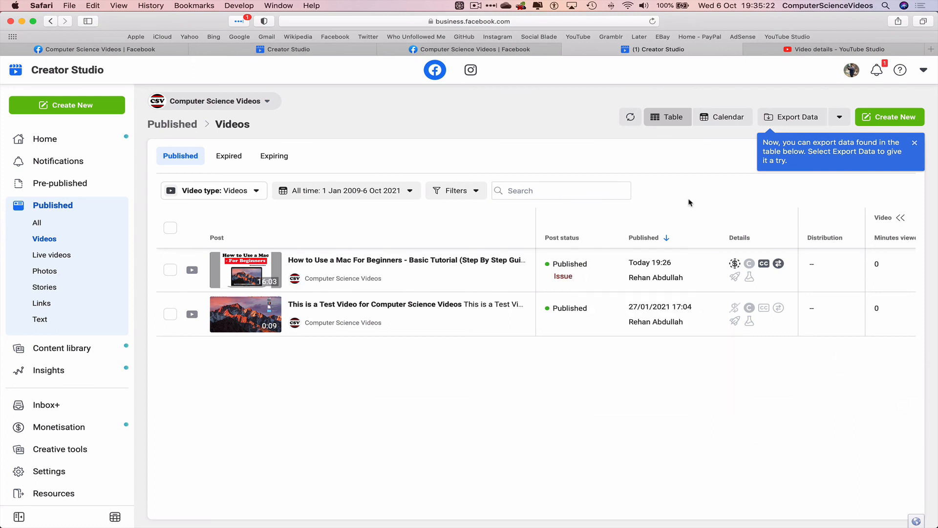
click(41, 5)
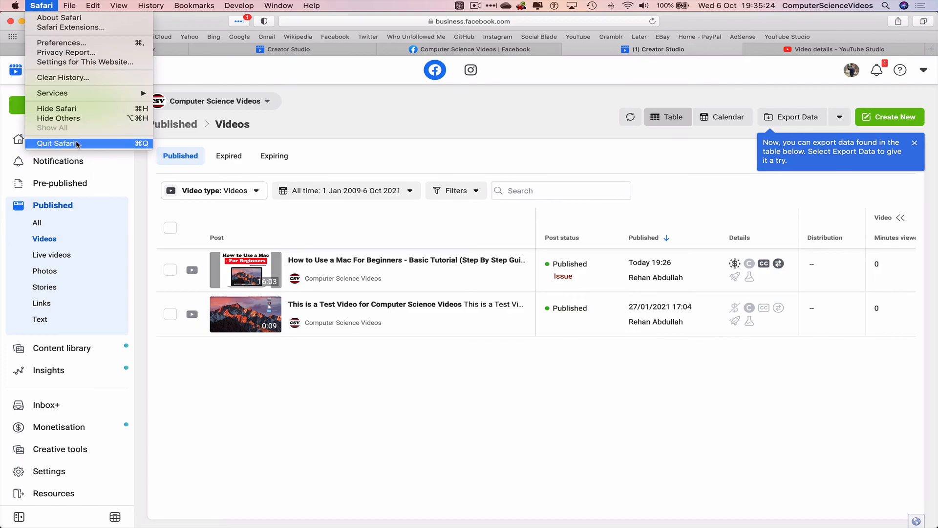
click(56, 144)
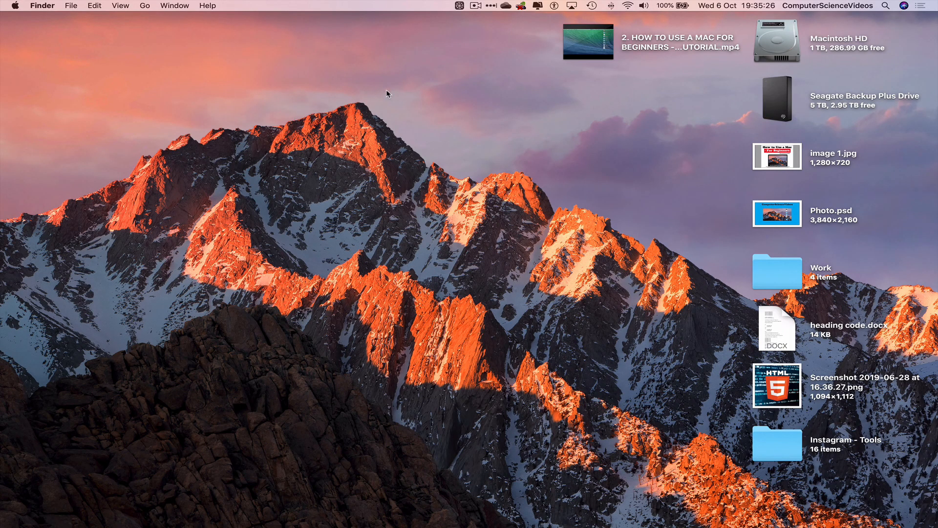